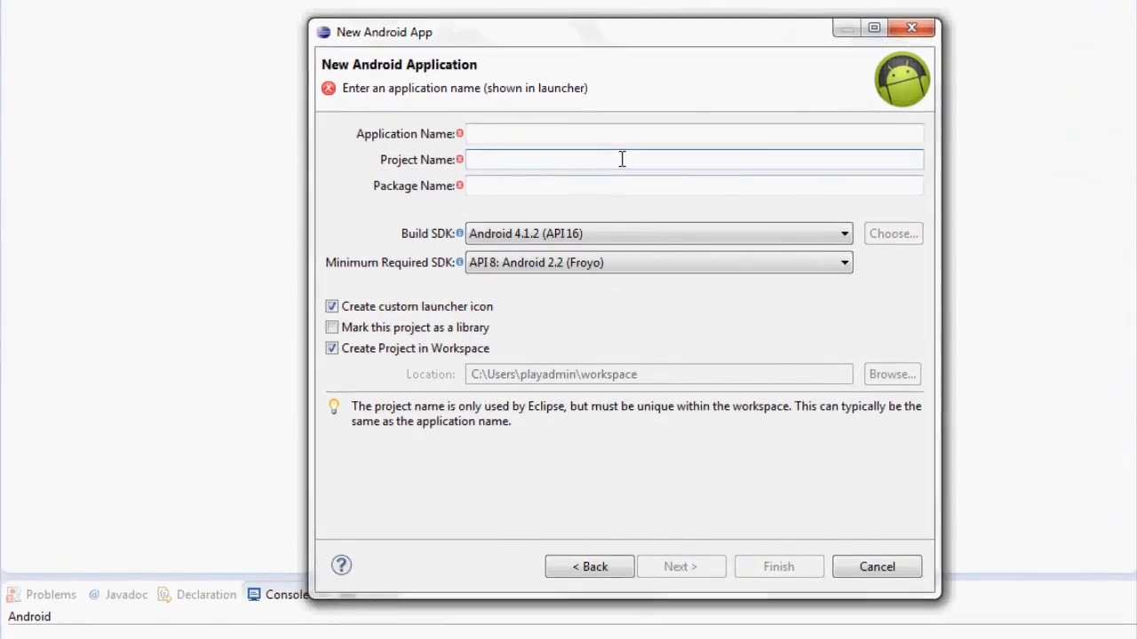
Create project LinearLayoutOrientation with a blank MainActivity, Build SDK 2.3.3, minimum API 9
type("LinearLayoutOrien")
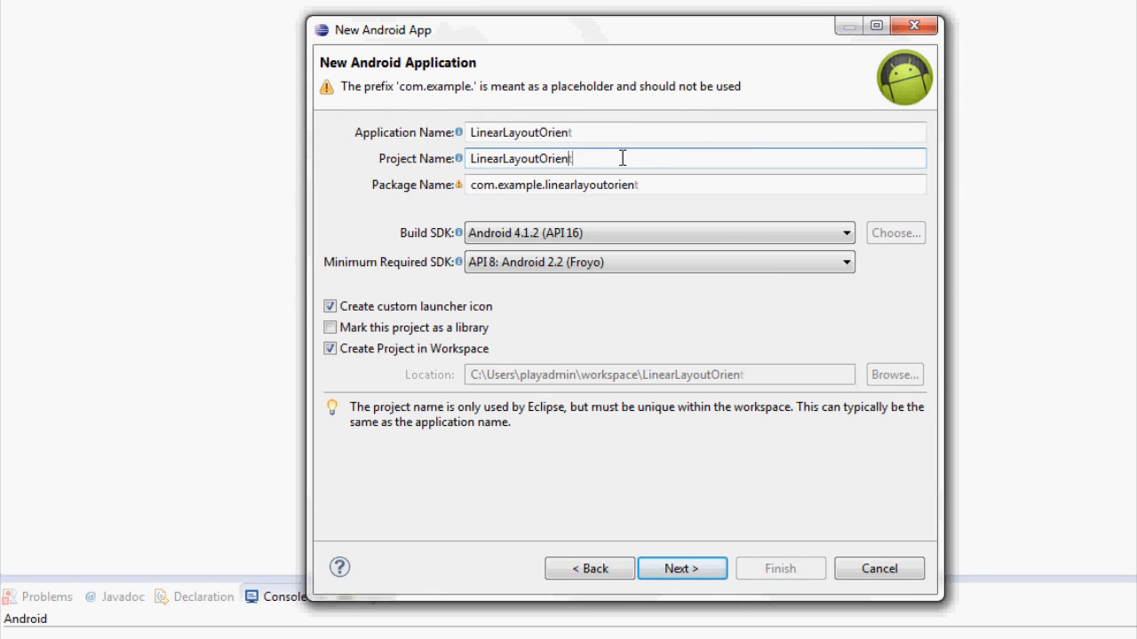
type("tation")
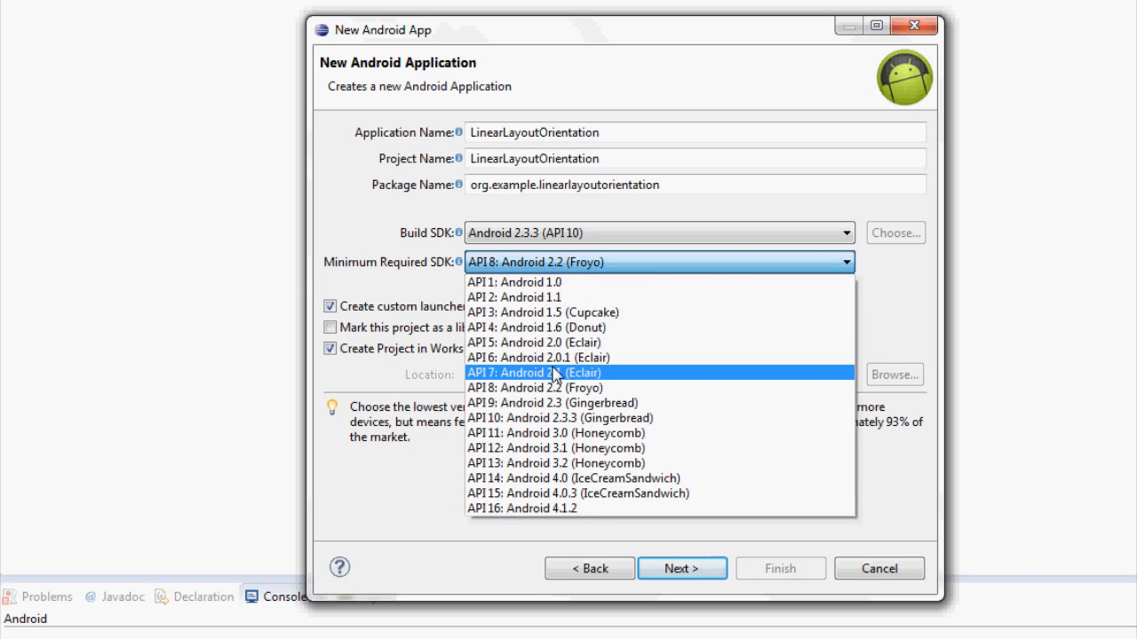
left_click(548, 403)
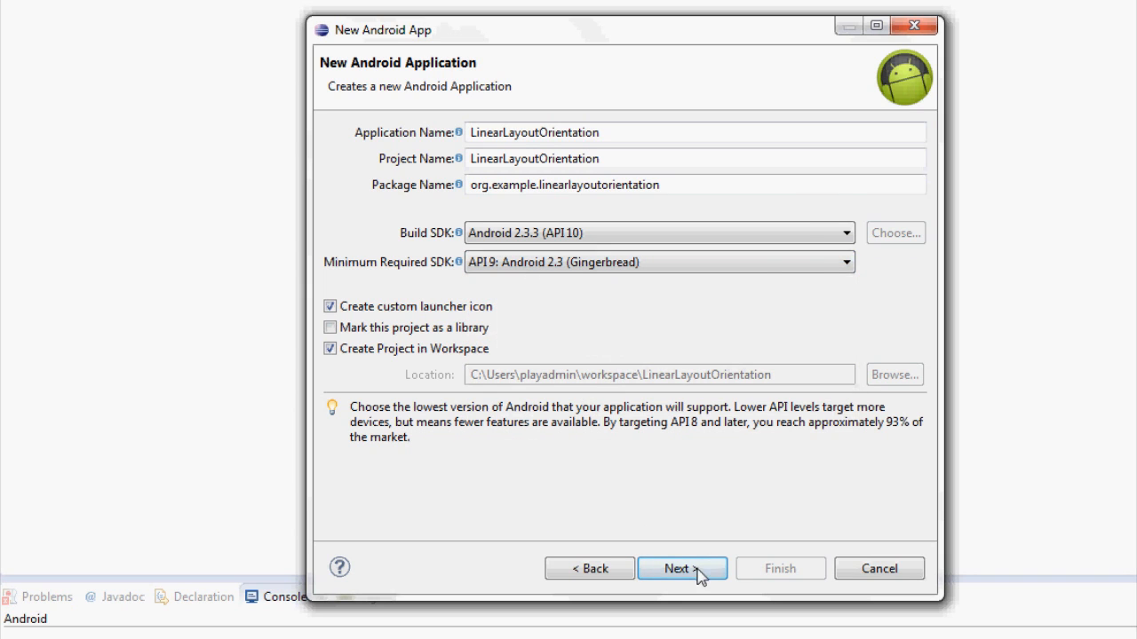
left_click(682, 569)
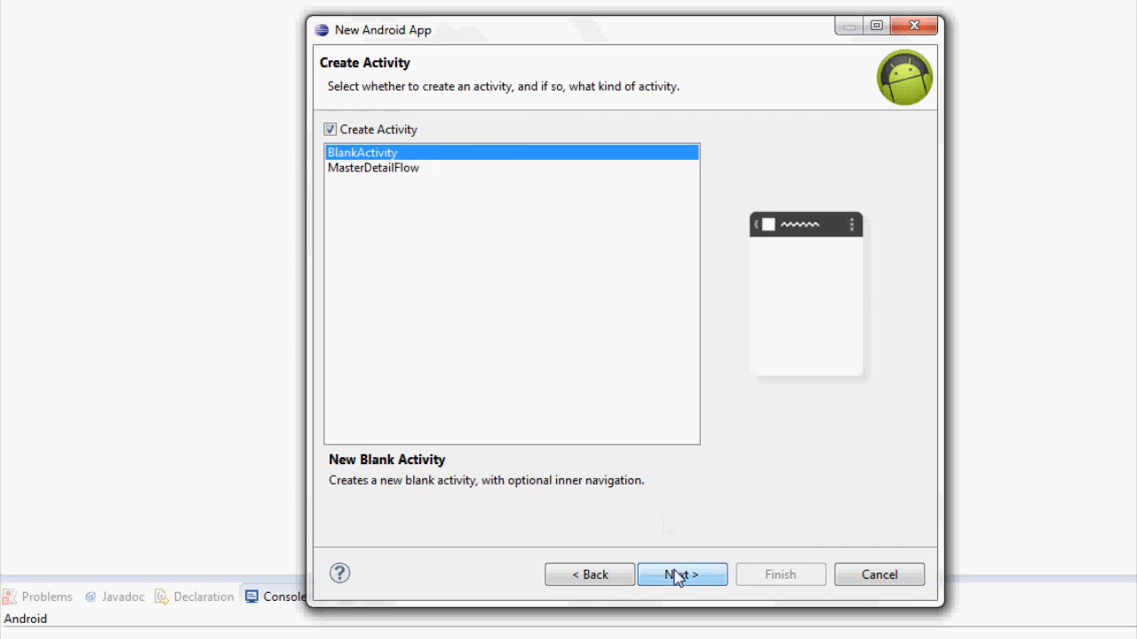
left_click(681, 575)
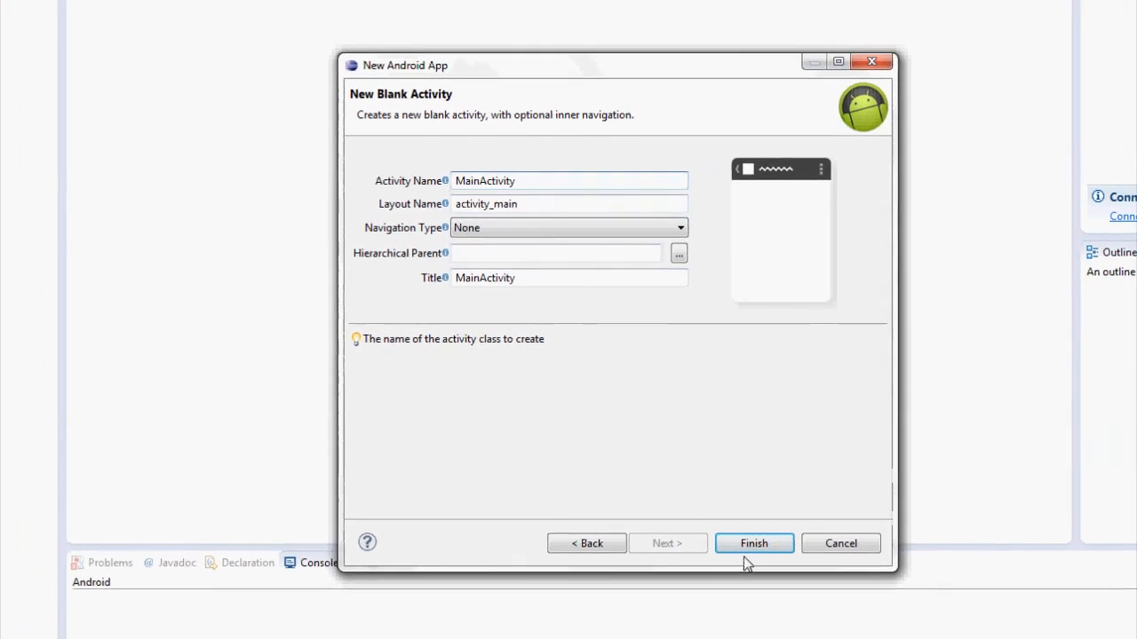
left_click(753, 543)
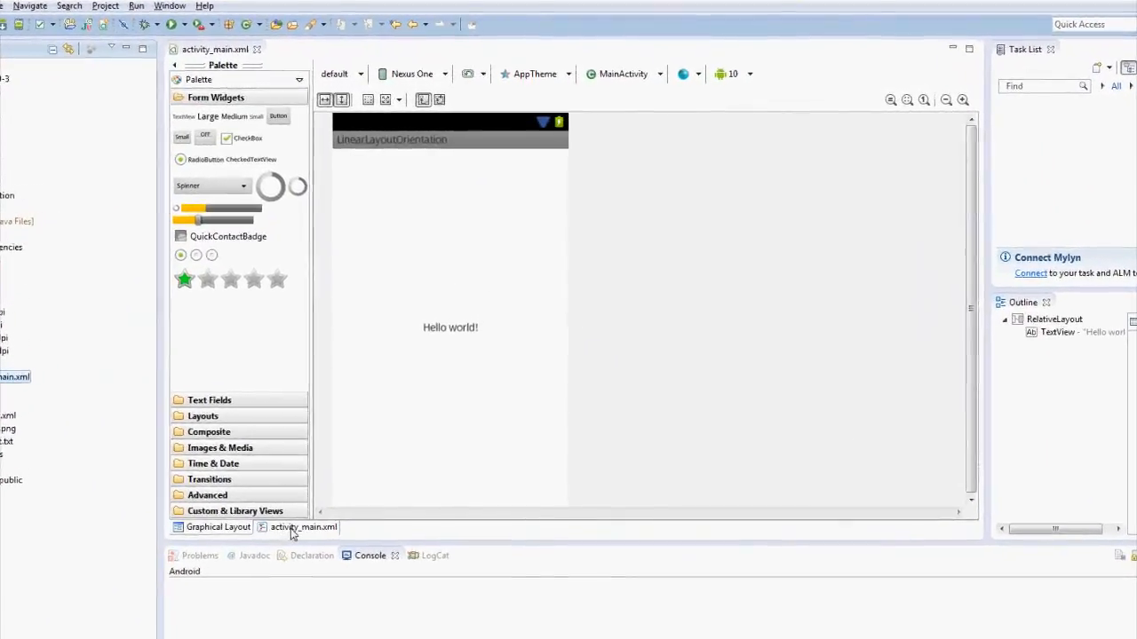
Rename both RelativeLayout tags to LinearLayout, save, and delete centerHorizontal and centerVertical
left_click(304, 527)
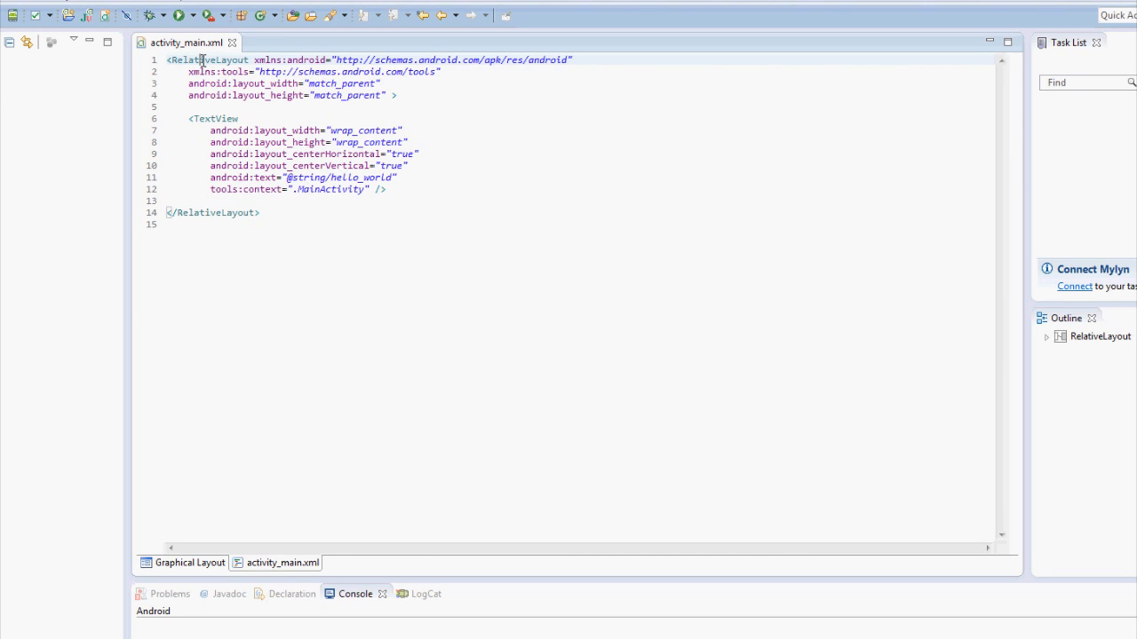
double_click(209, 59)
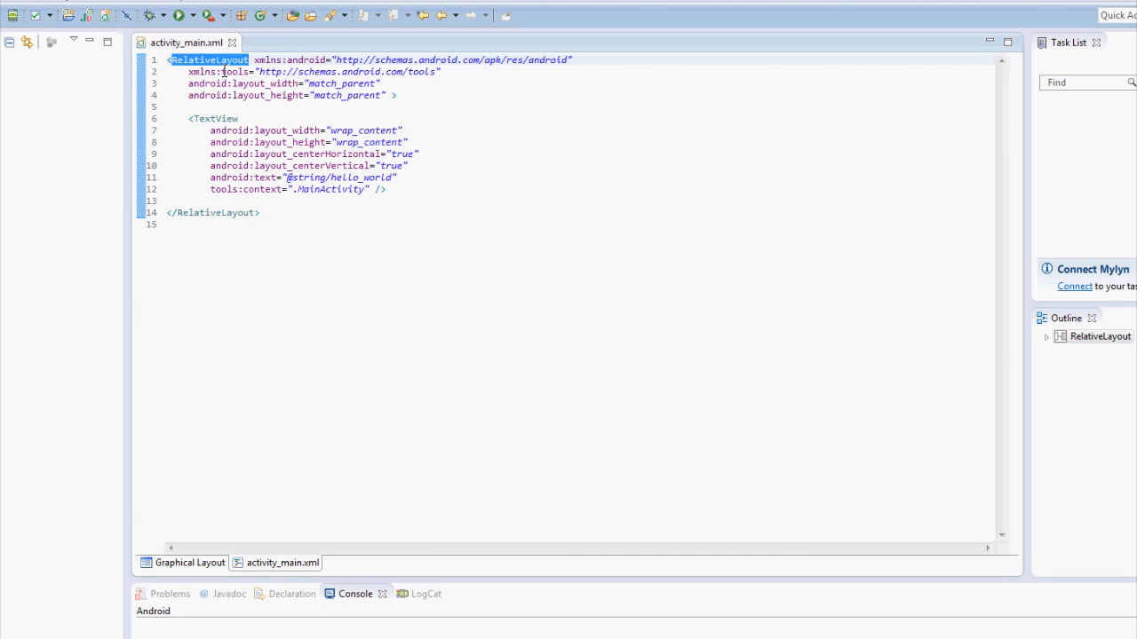
type("Linear")
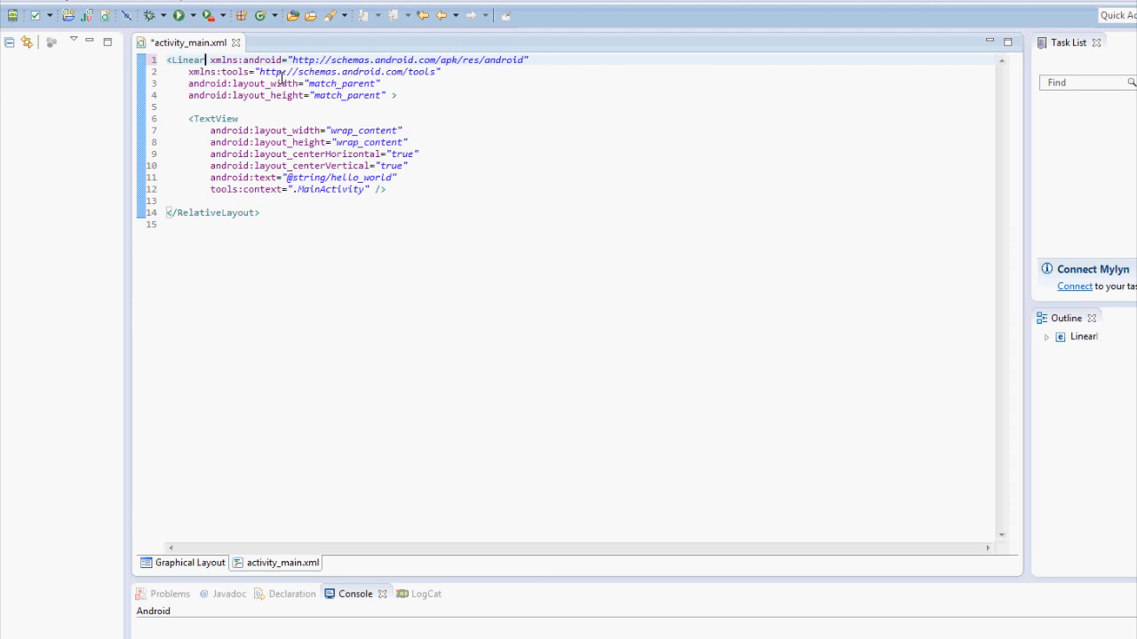
type("Layout")
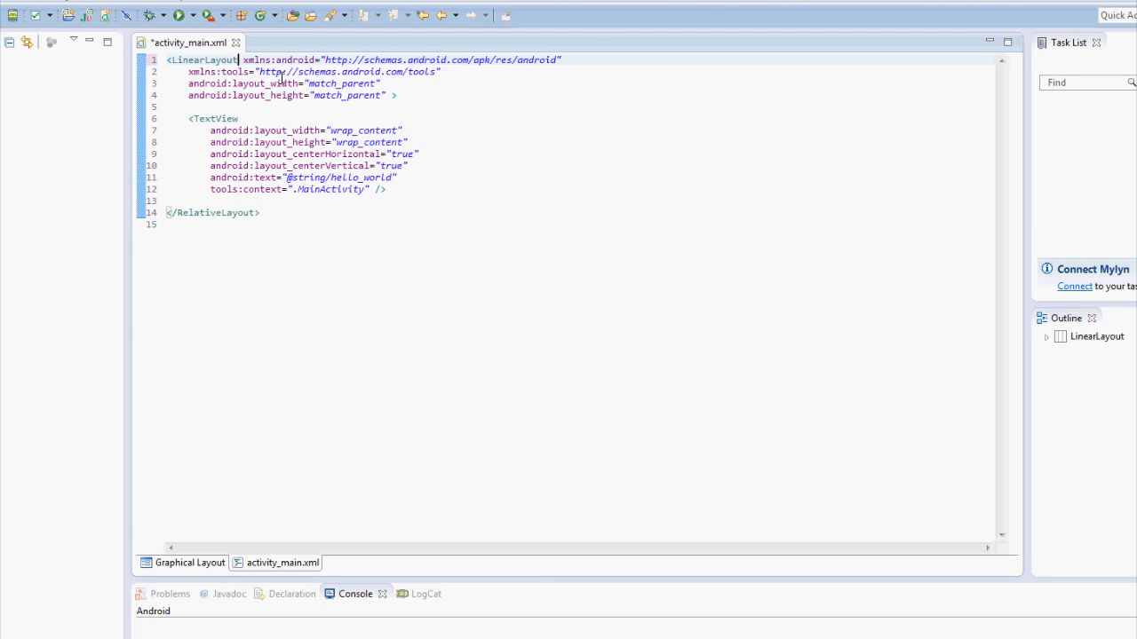
double_click(202, 59)
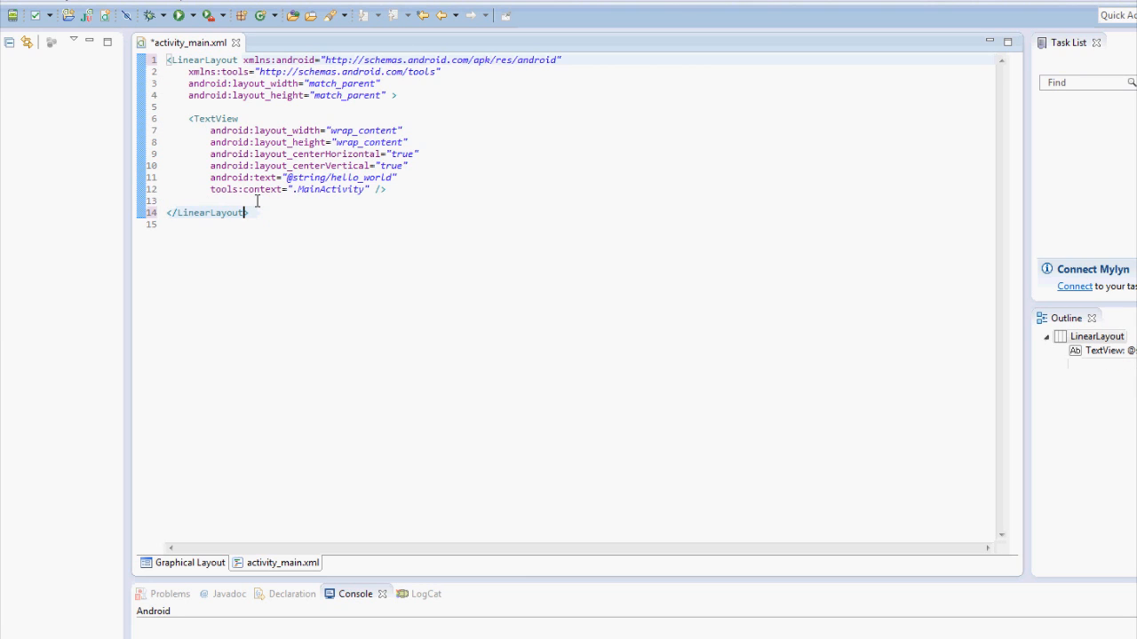
key("ctrl+s")
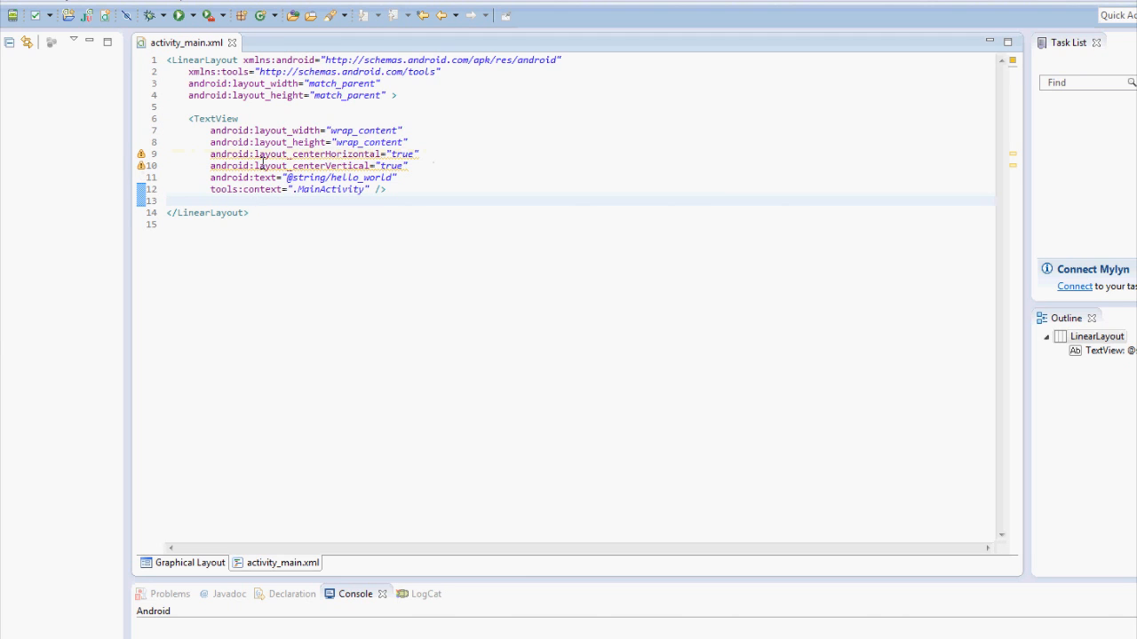
left_click_drag(210, 154, 409, 165)
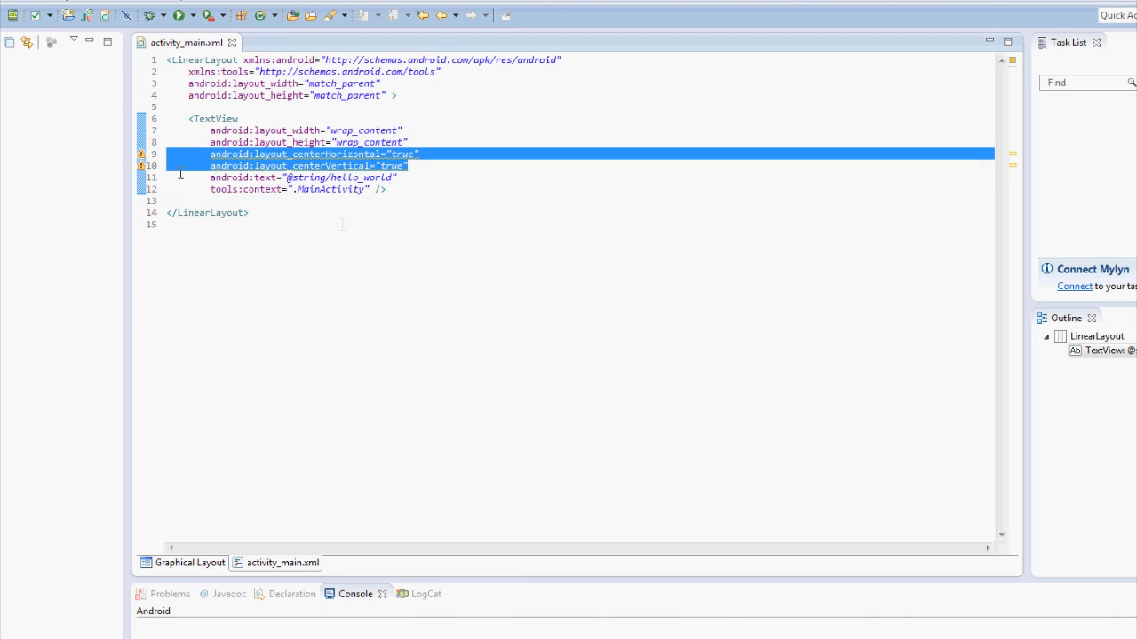
mouse_move(411, 265)
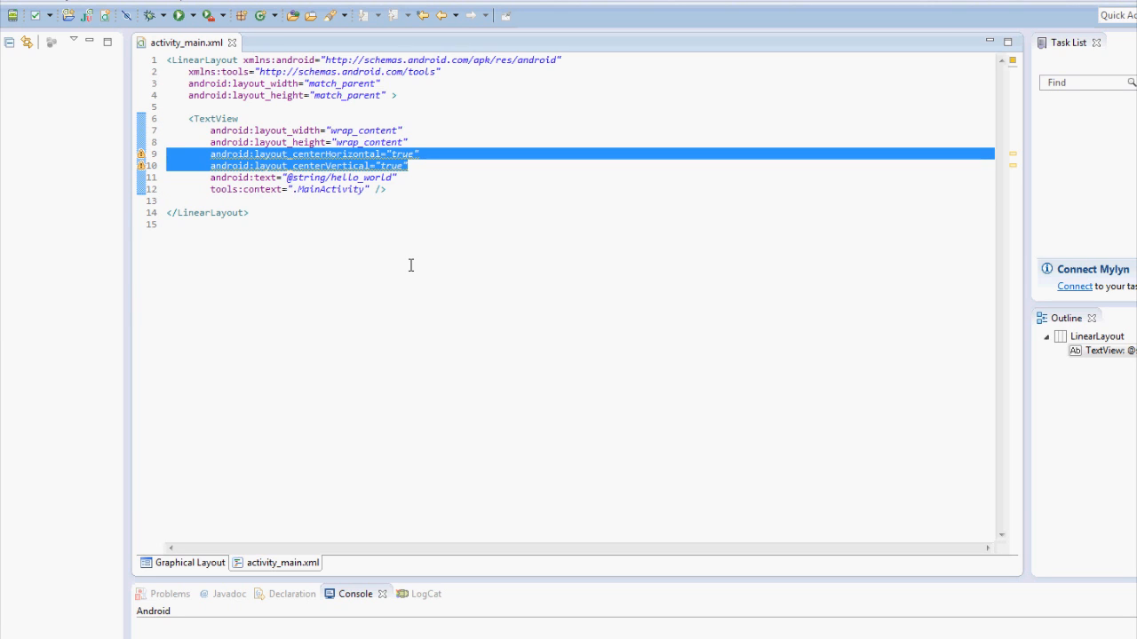
key("Delete")
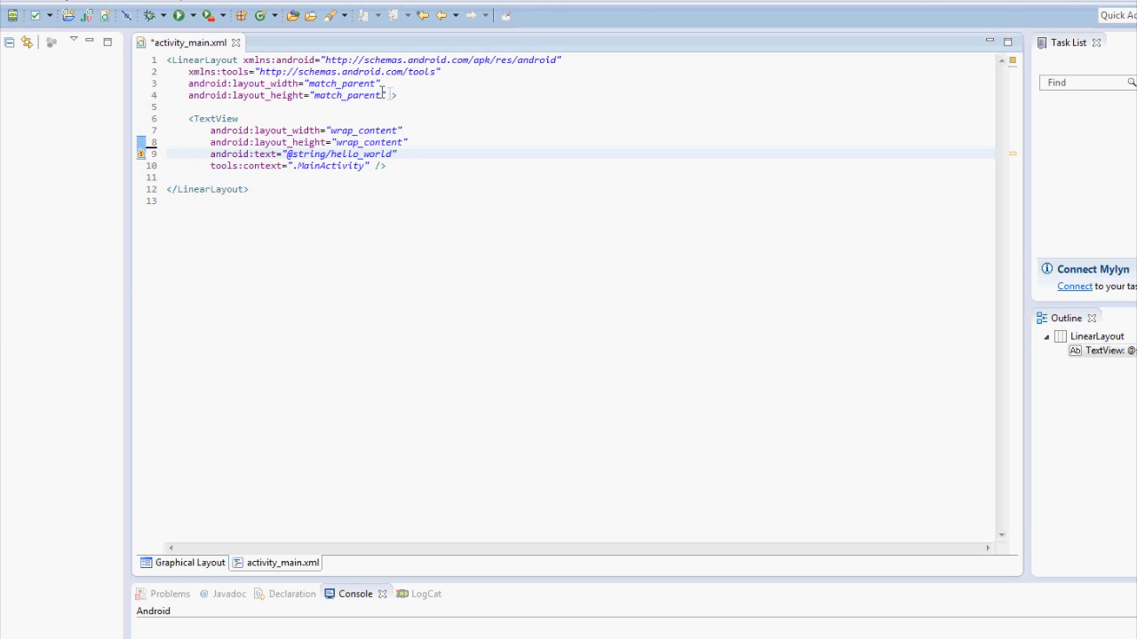
Add android:orientation="vertical" to the LinearLayout tag after layout_height
left_click(389, 95)
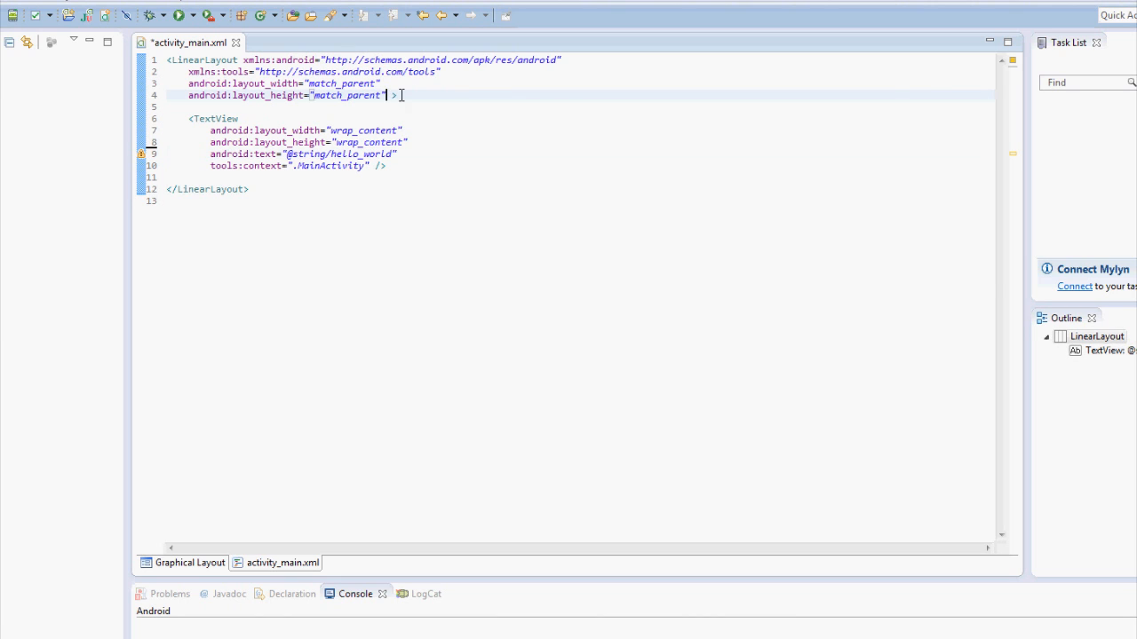
type("android:orientation=\"vertic\" >")
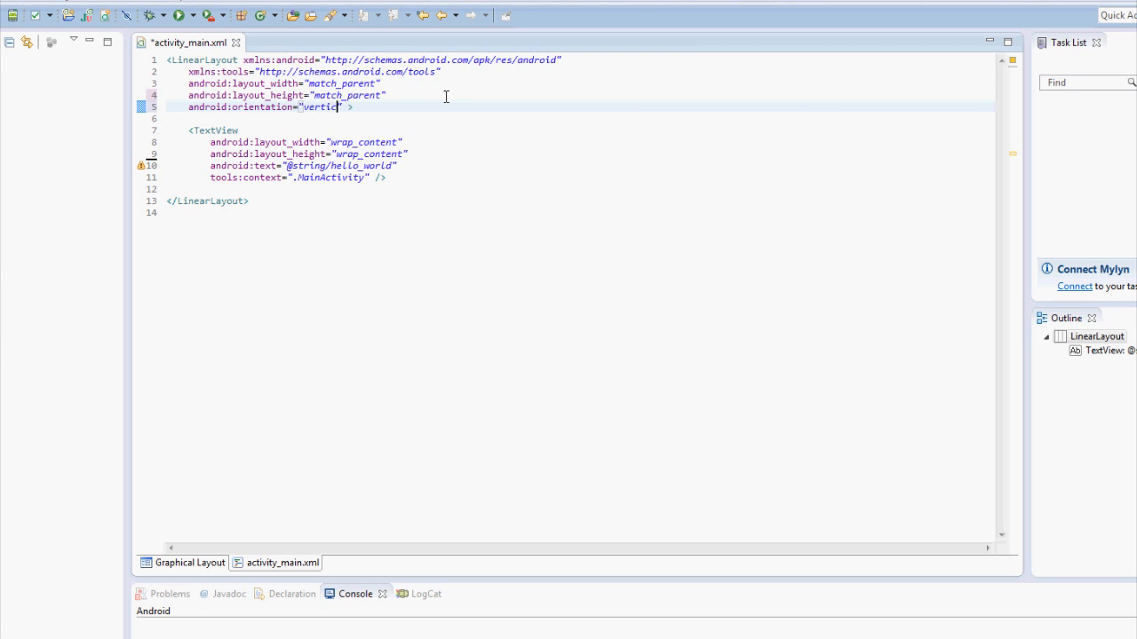
type("al")
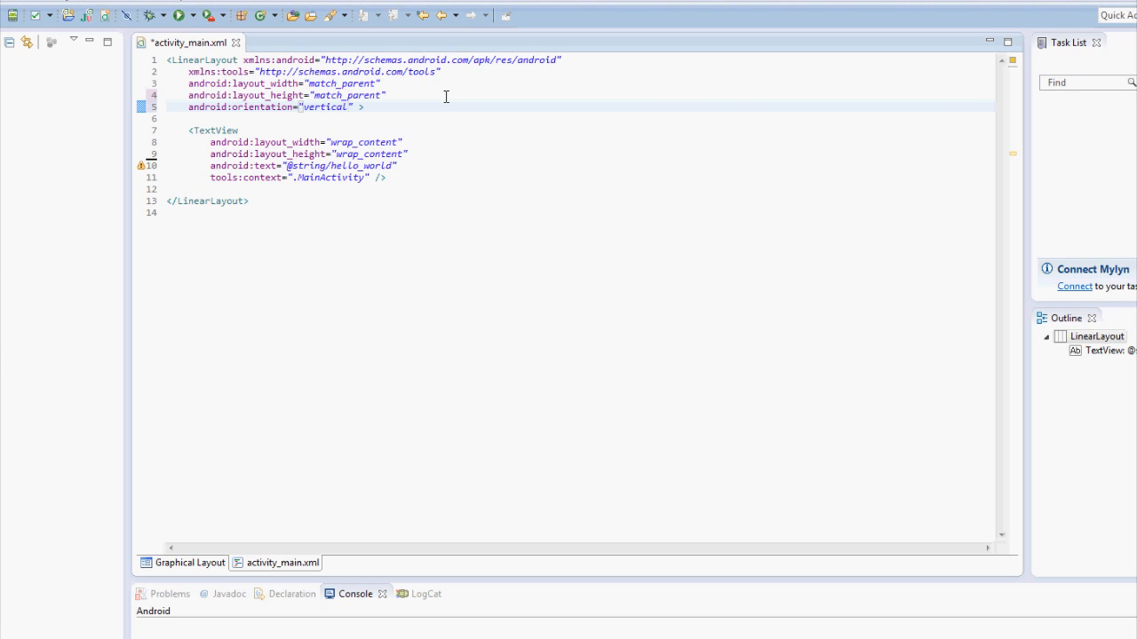
left_click(349, 106)
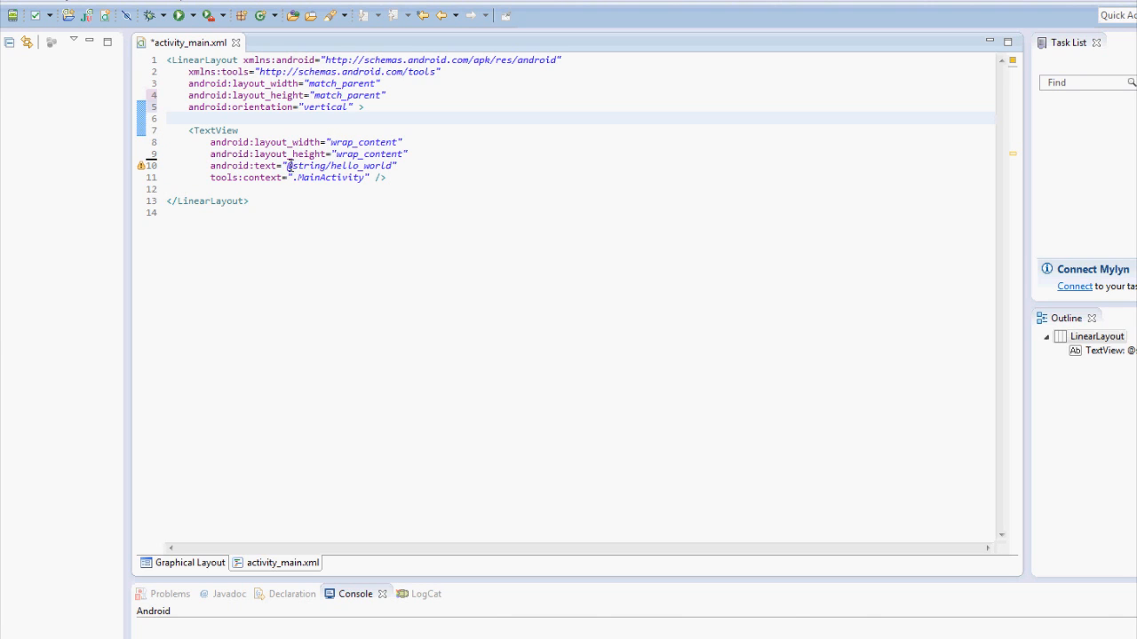
Set the TextView text to Chicken and paste copies of the element below it
double_click(340, 165)
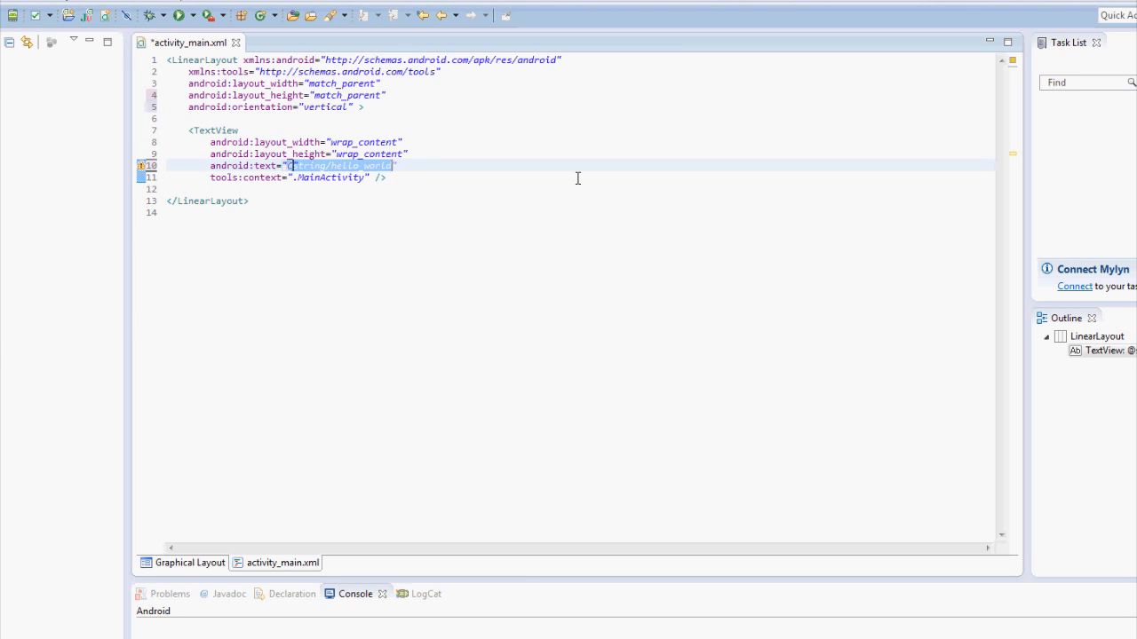
type("Chicken")
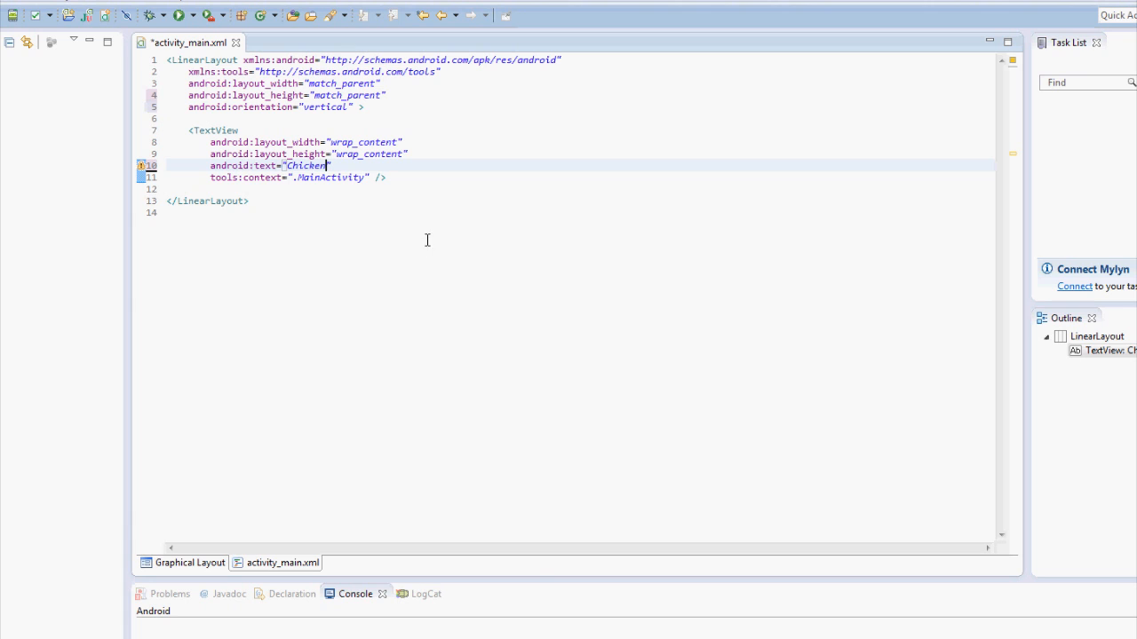
left_click_drag(210, 142, 386, 177)
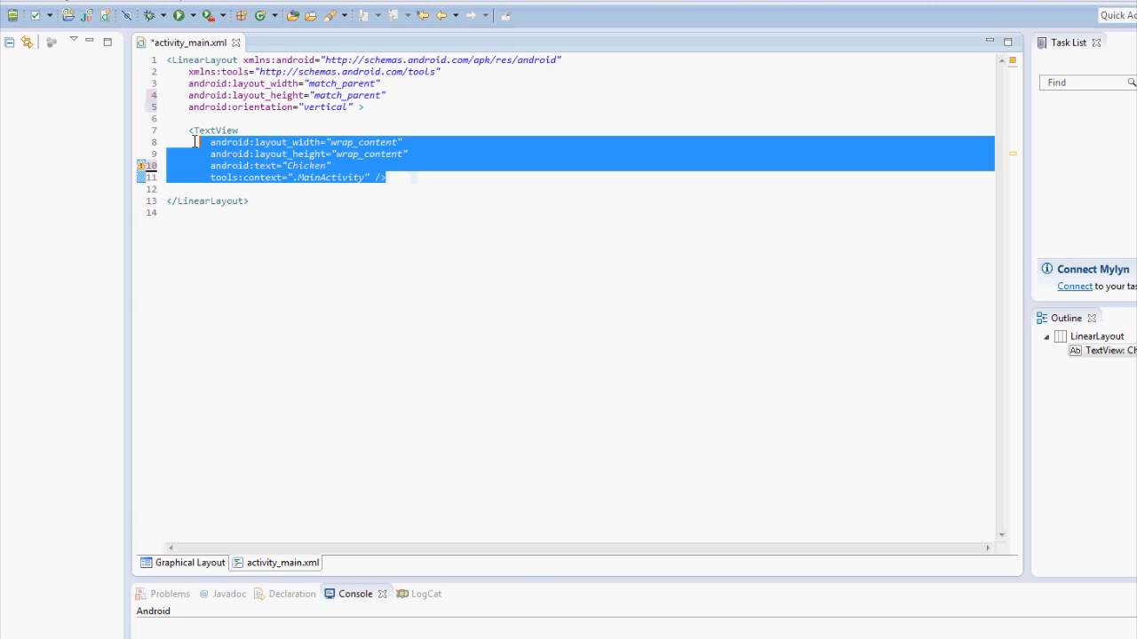
left_click(220, 188)
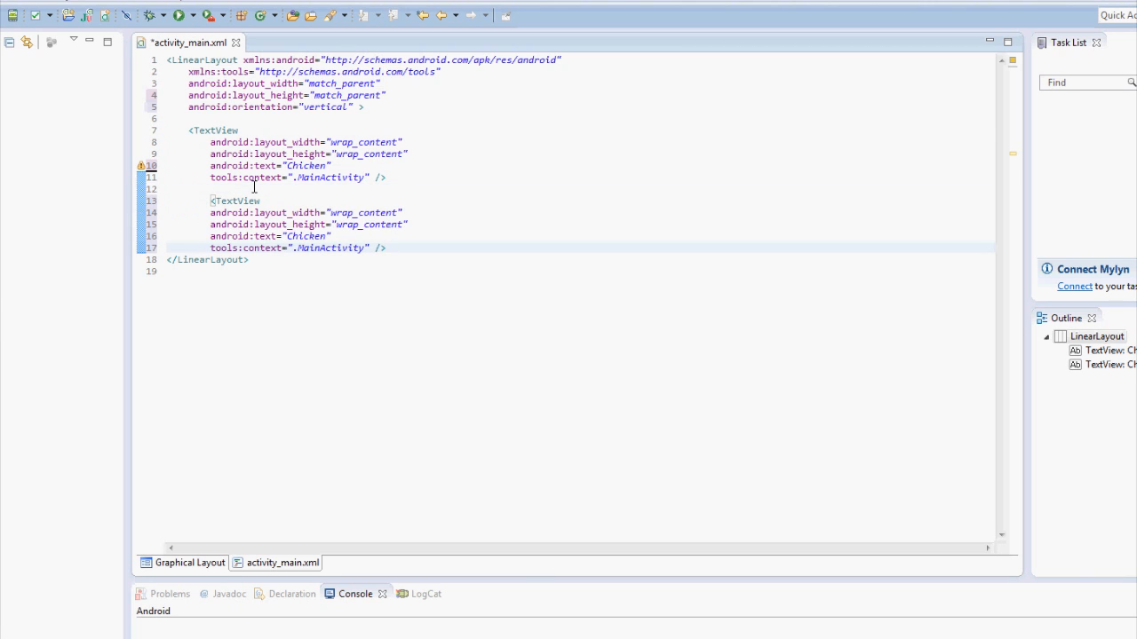
left_click(202, 199)
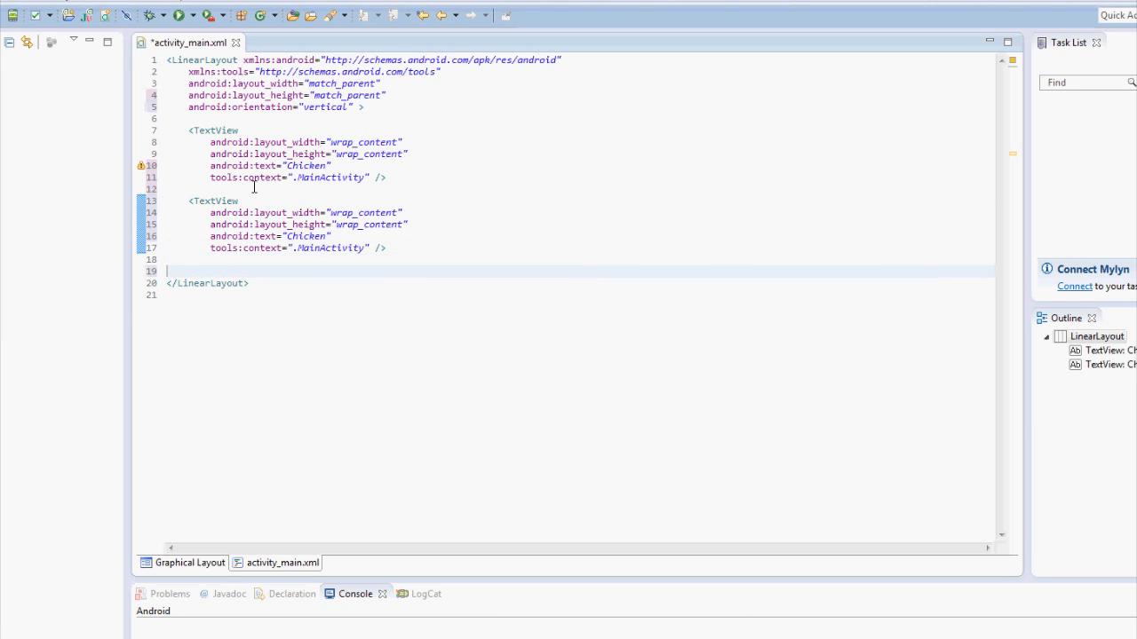
key("ctrl+v")
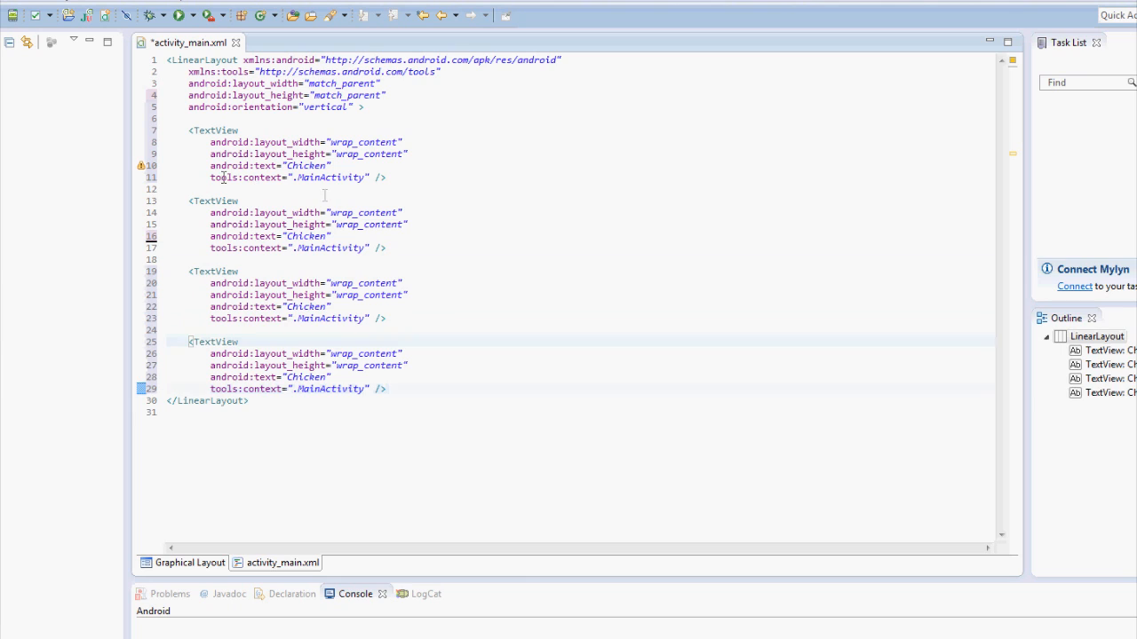
Rename the copied TextViews' text to Cat, Monkey and Snunk
double_click(306, 236)
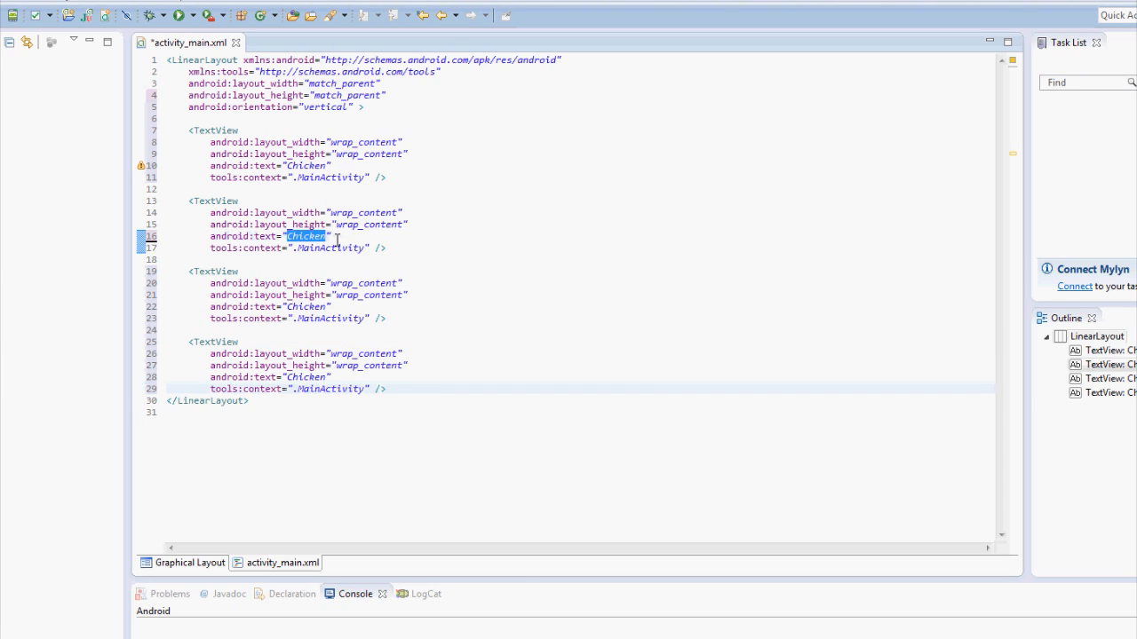
type("Cat")
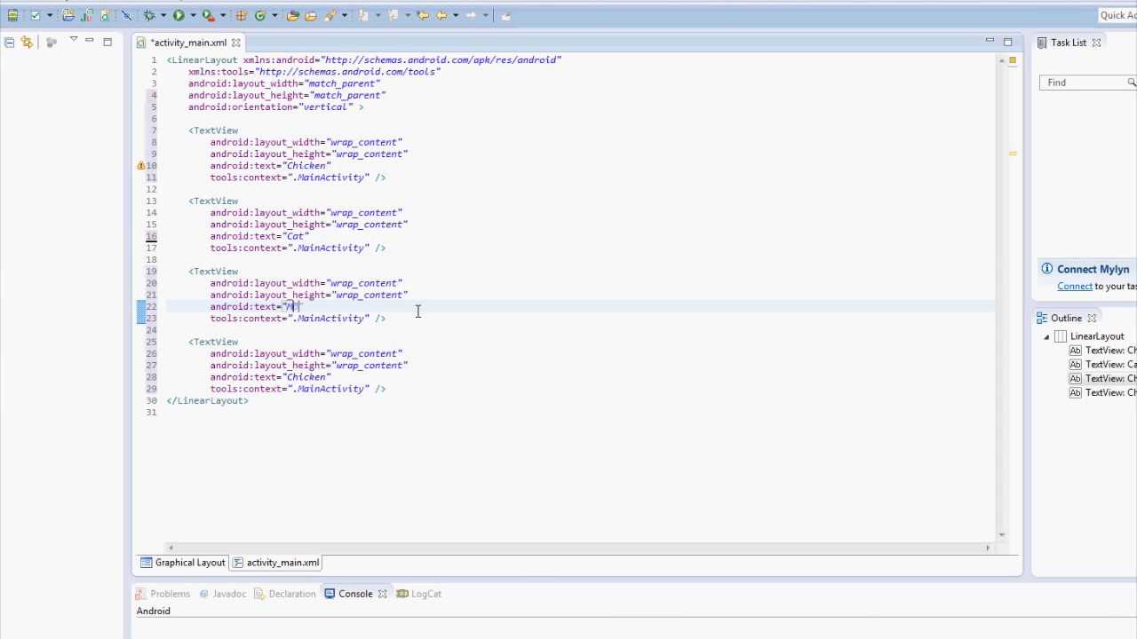
type("Monkey")
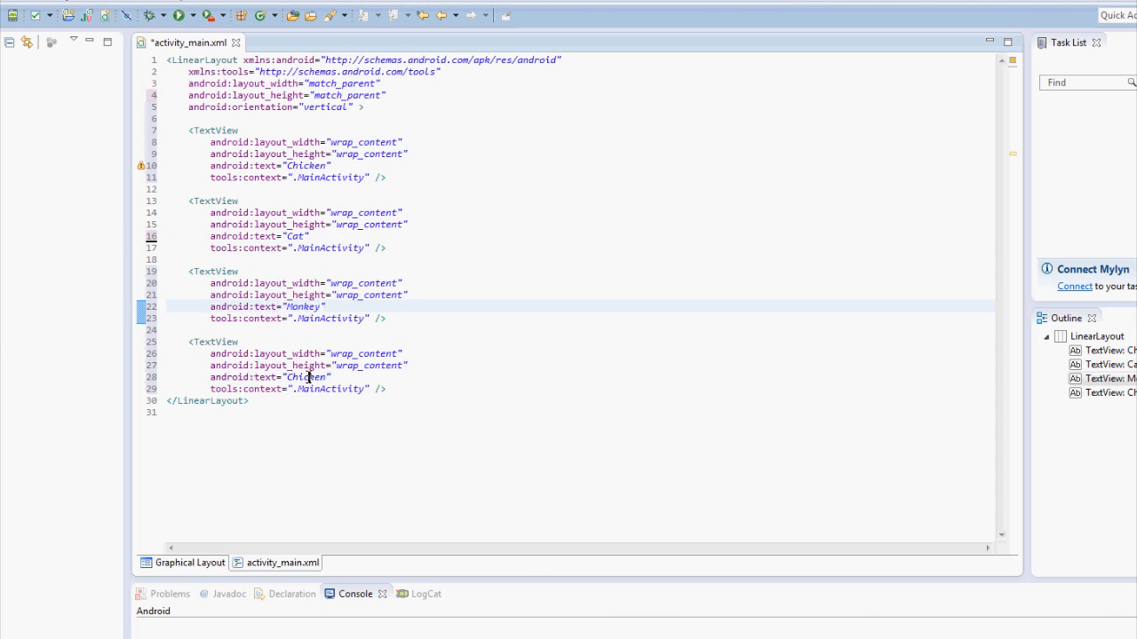
type("Snunk")
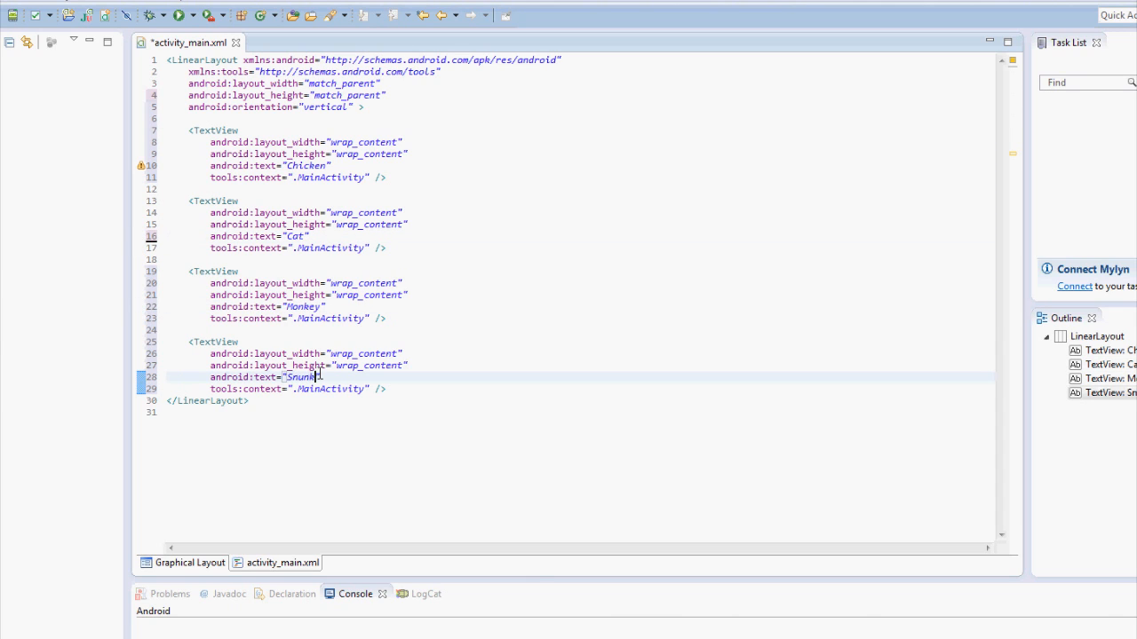
mouse_move(199, 290)
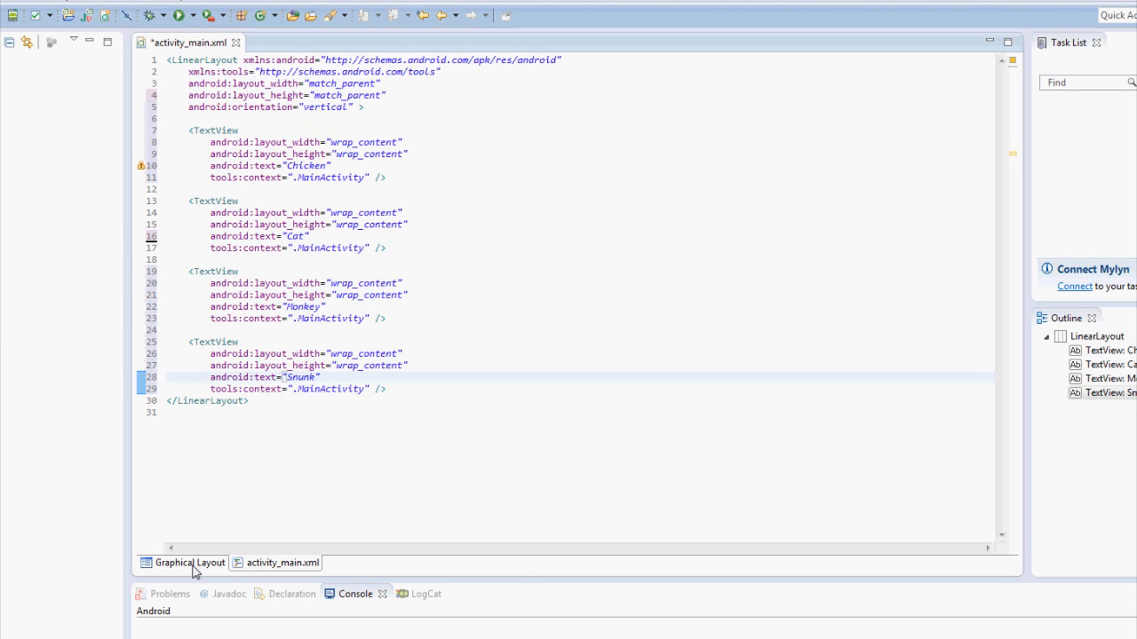
left_click(190, 562)
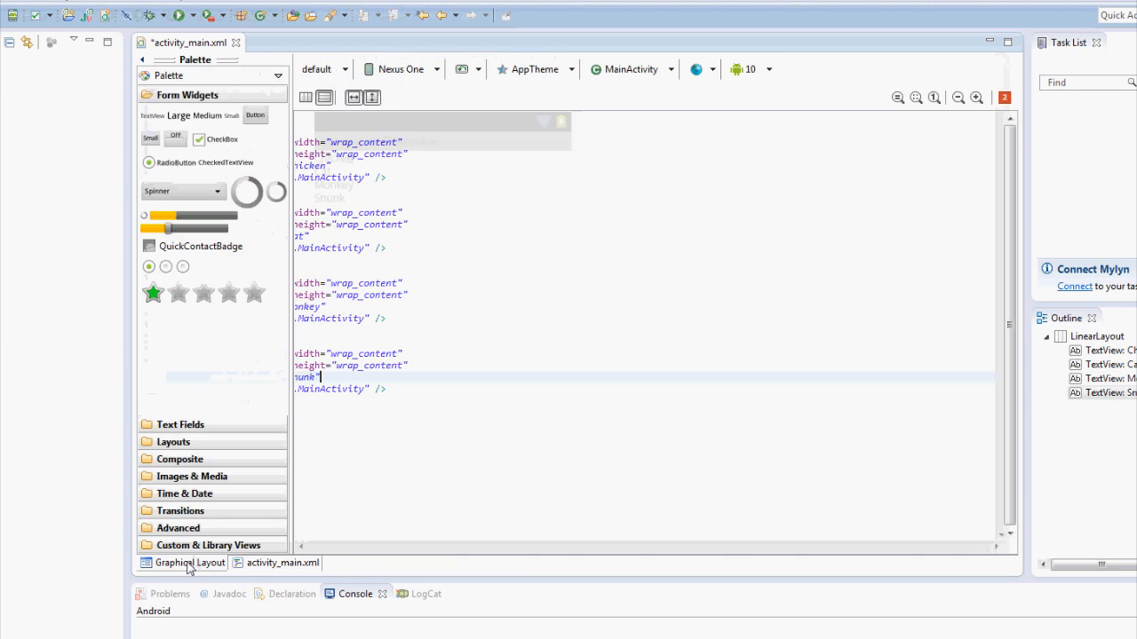
left_click(188, 562)
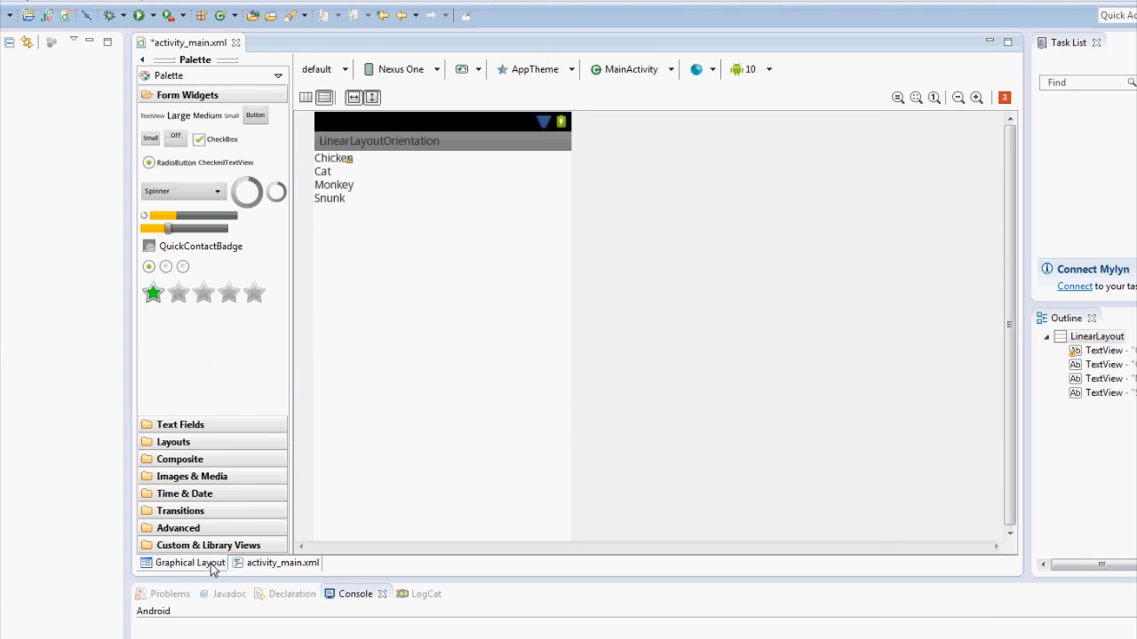
left_click(283, 562)
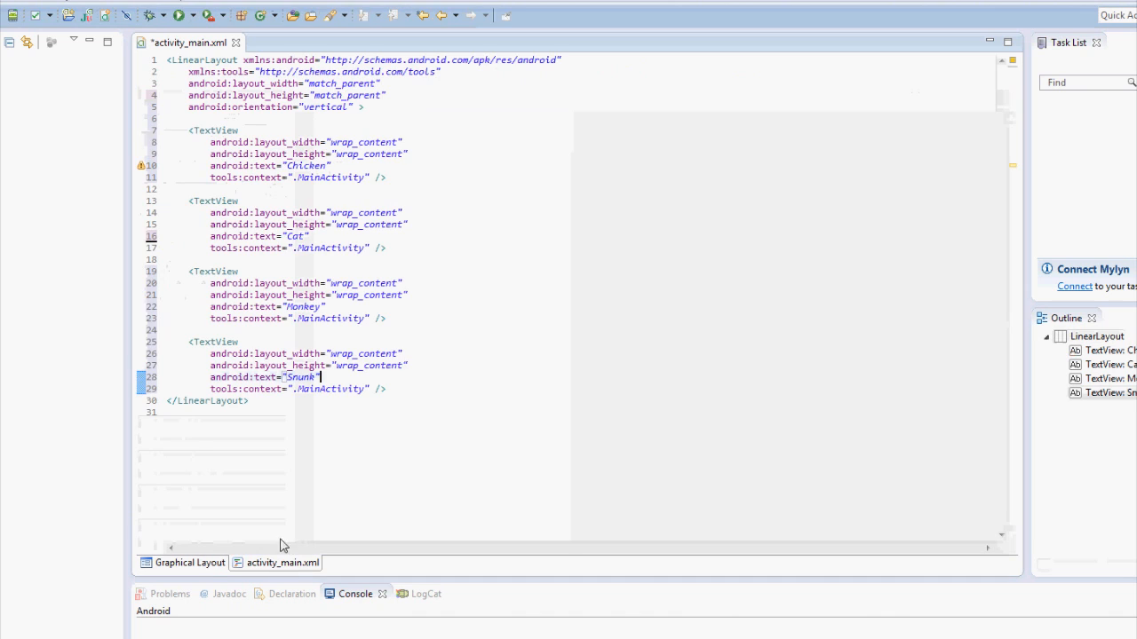
Change the orientation value to horizontal and preview the single-row layout
double_click(324, 107)
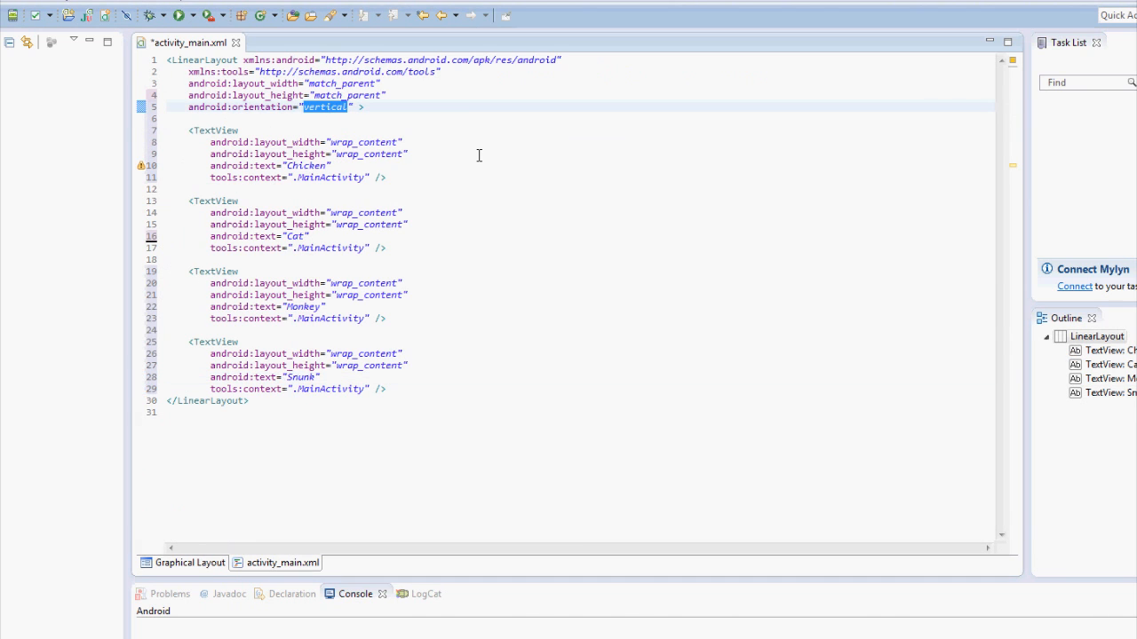
type("horizon")
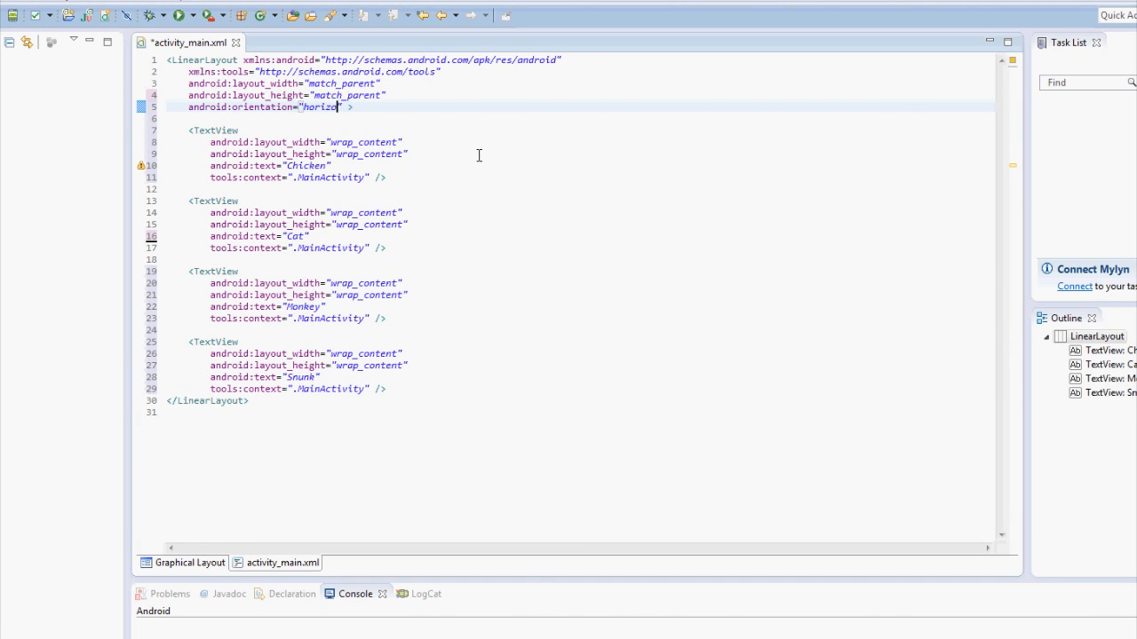
type("ntal")
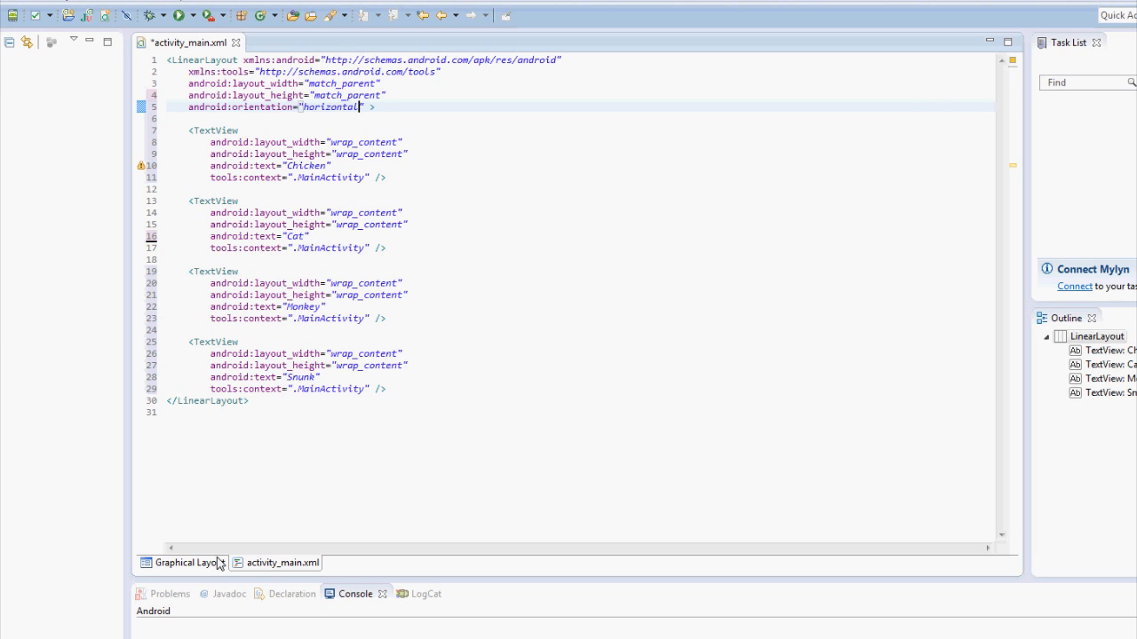
left_click(188, 562)
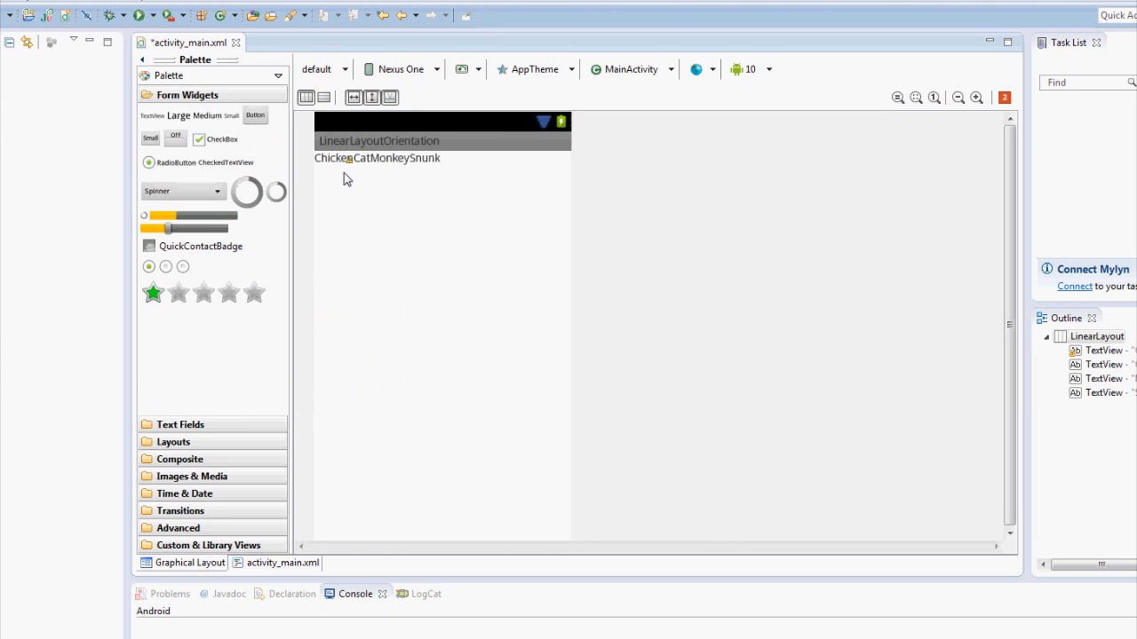
mouse_move(465, 167)
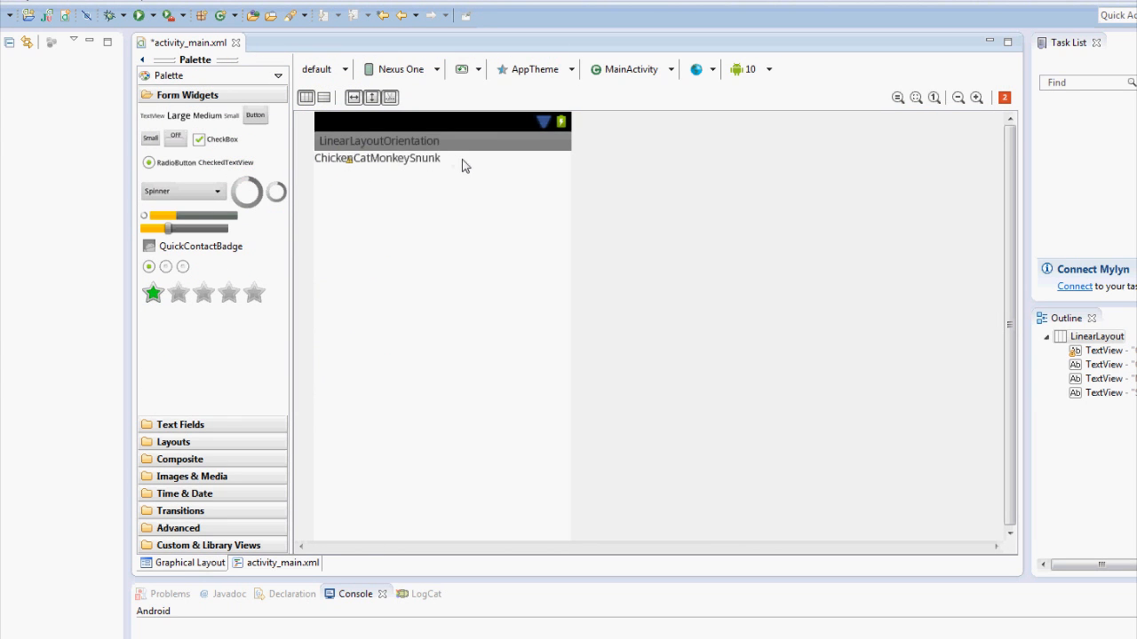
mouse_move(359, 169)
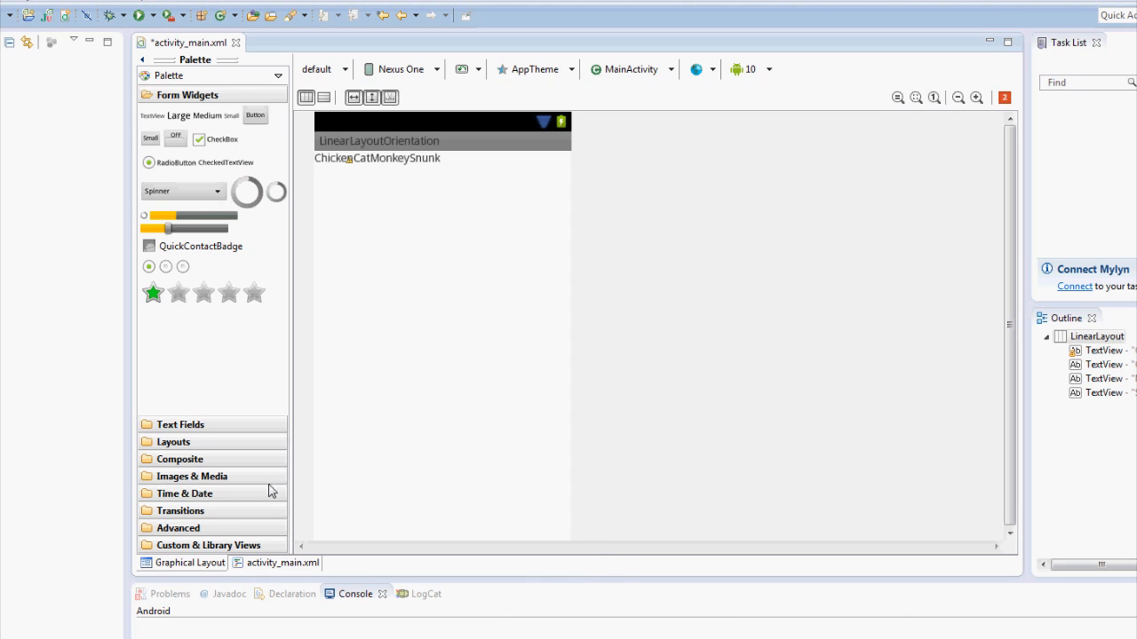
Return to the XML source and reselect the horizontal orientation value
left_click(283, 562)
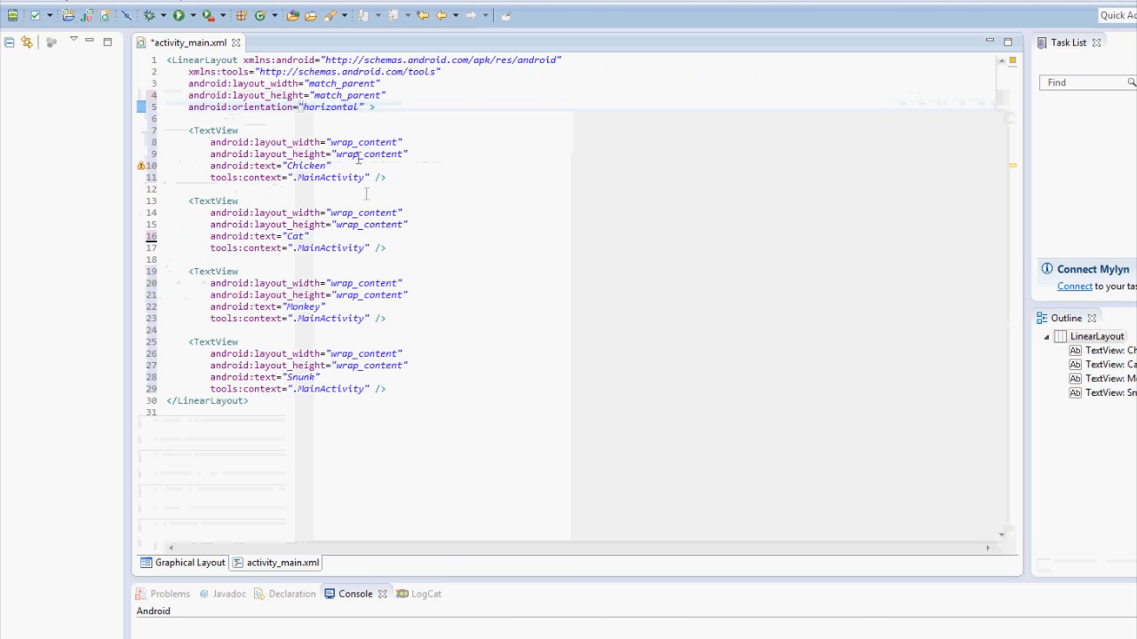
double_click(331, 107)
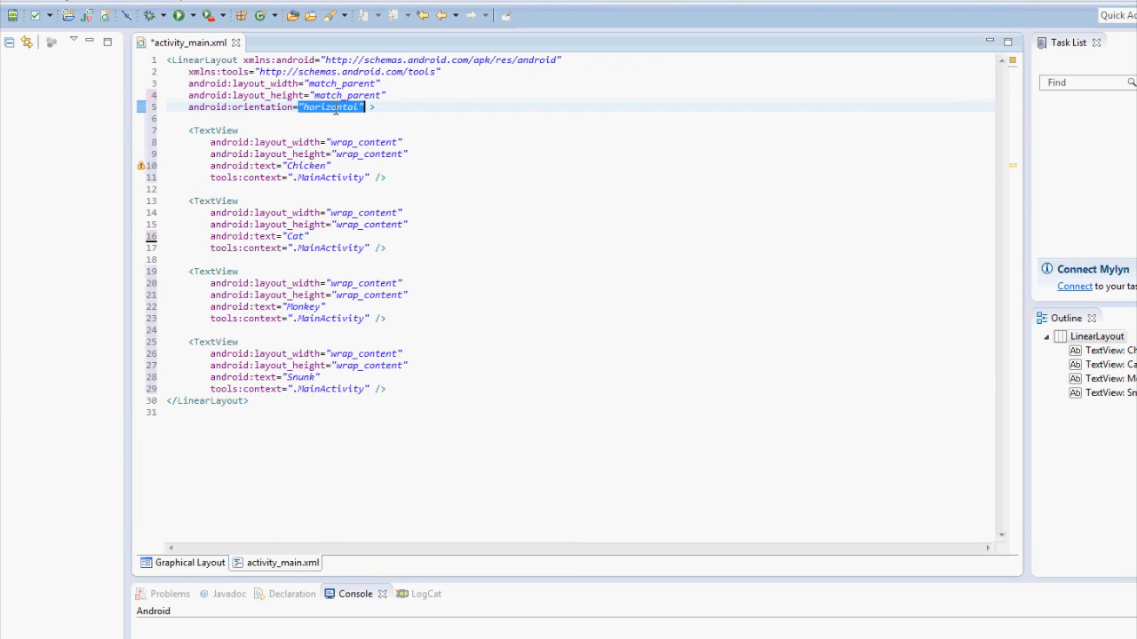
mouse_move(450, 163)
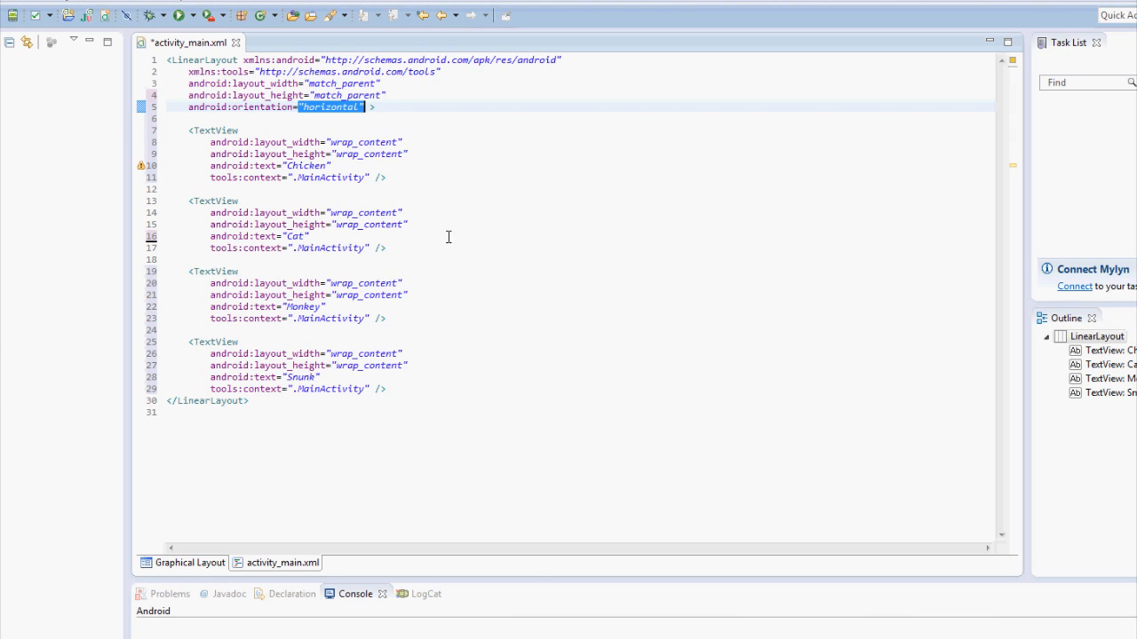
mouse_move(455, 307)
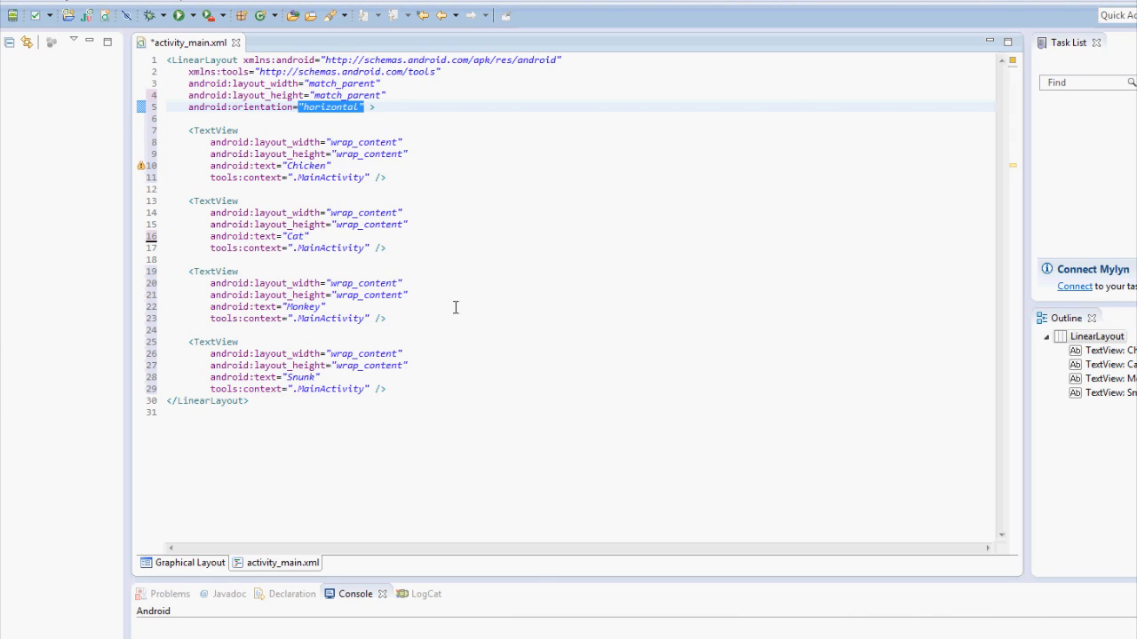
mouse_move(694, 264)
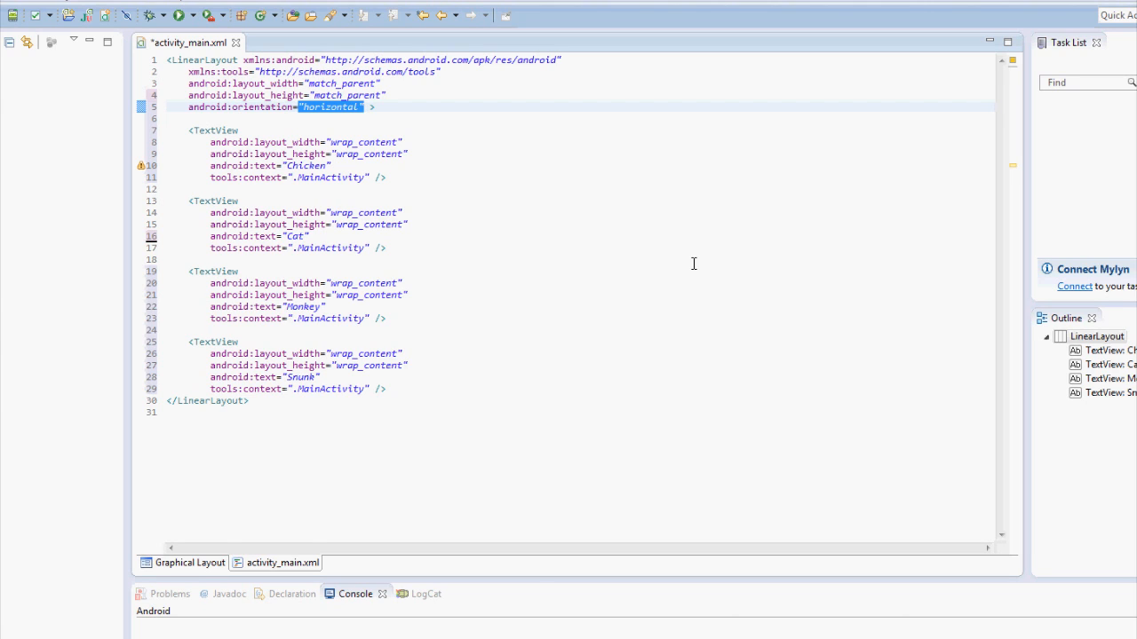
mouse_move(649, 239)
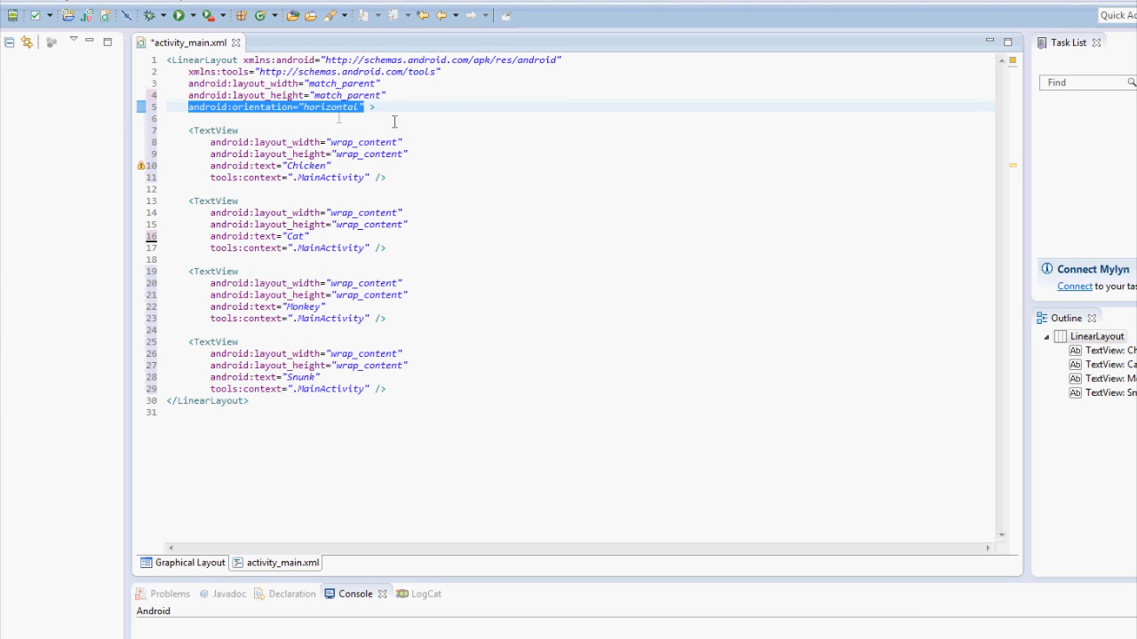
double_click(333, 106)
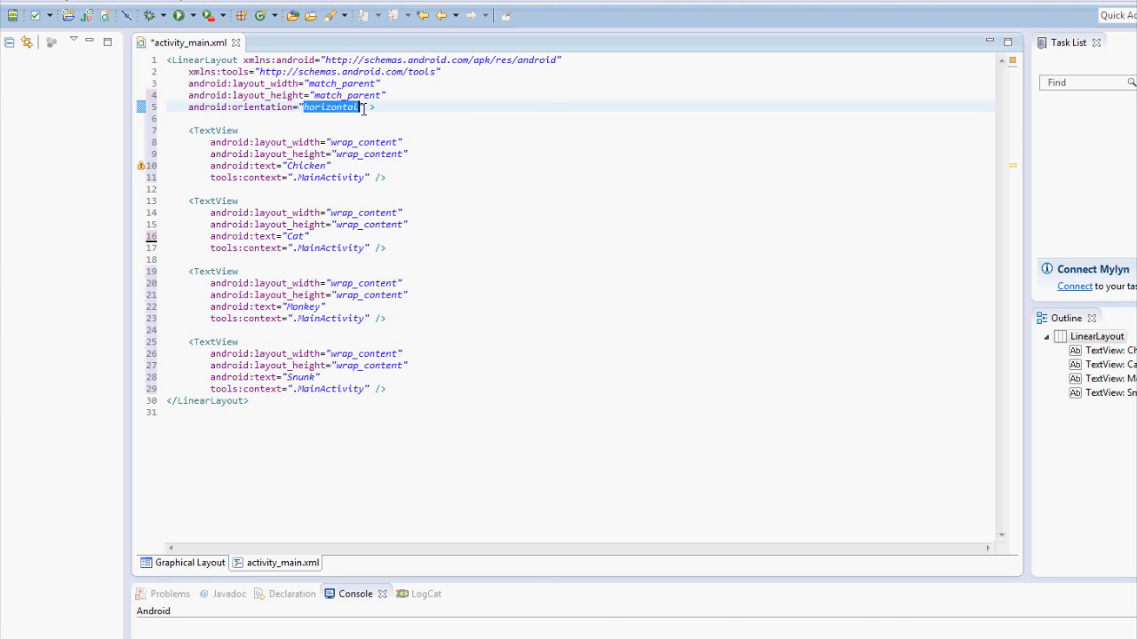
Type vertical as the orientation, preview the stacked TextViews, and return to XML
type("vertical")
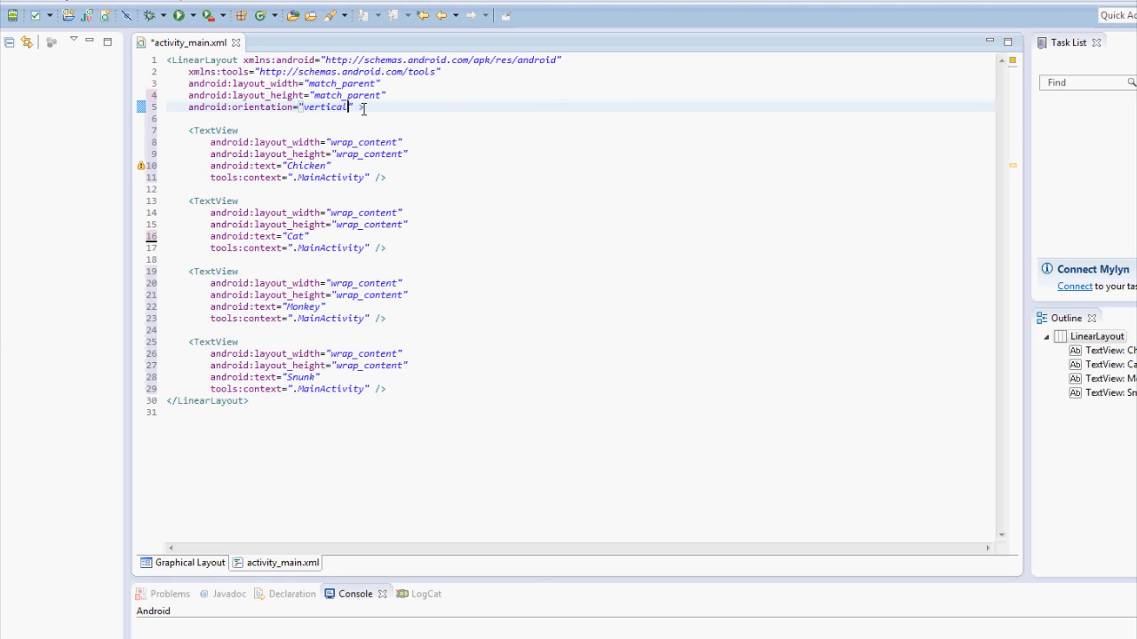
left_click(182, 563)
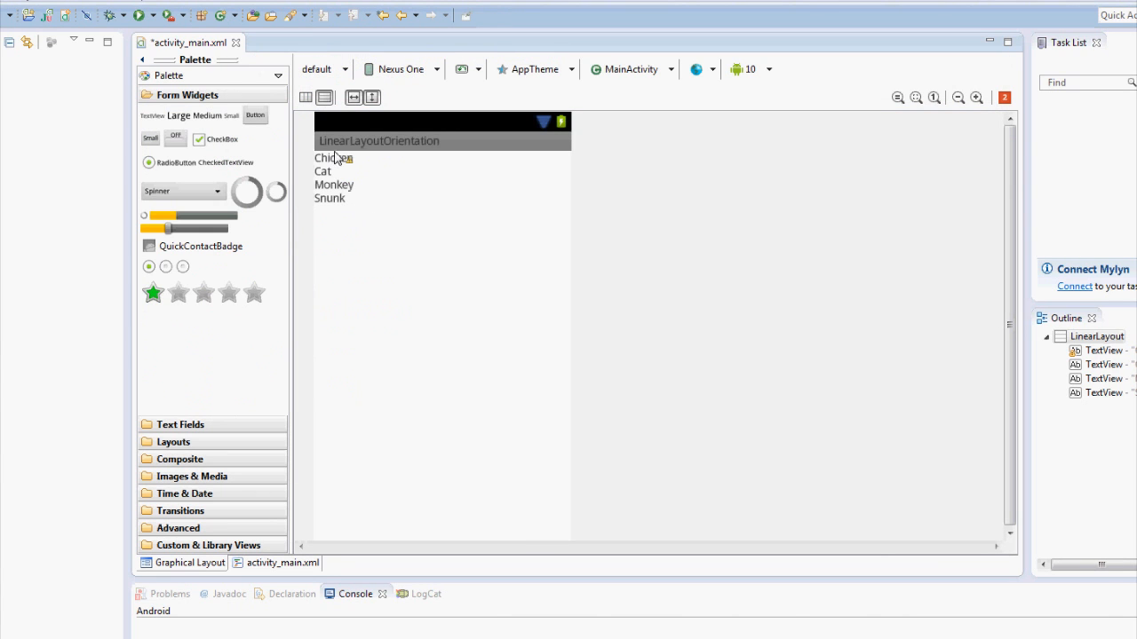
mouse_move(345, 274)
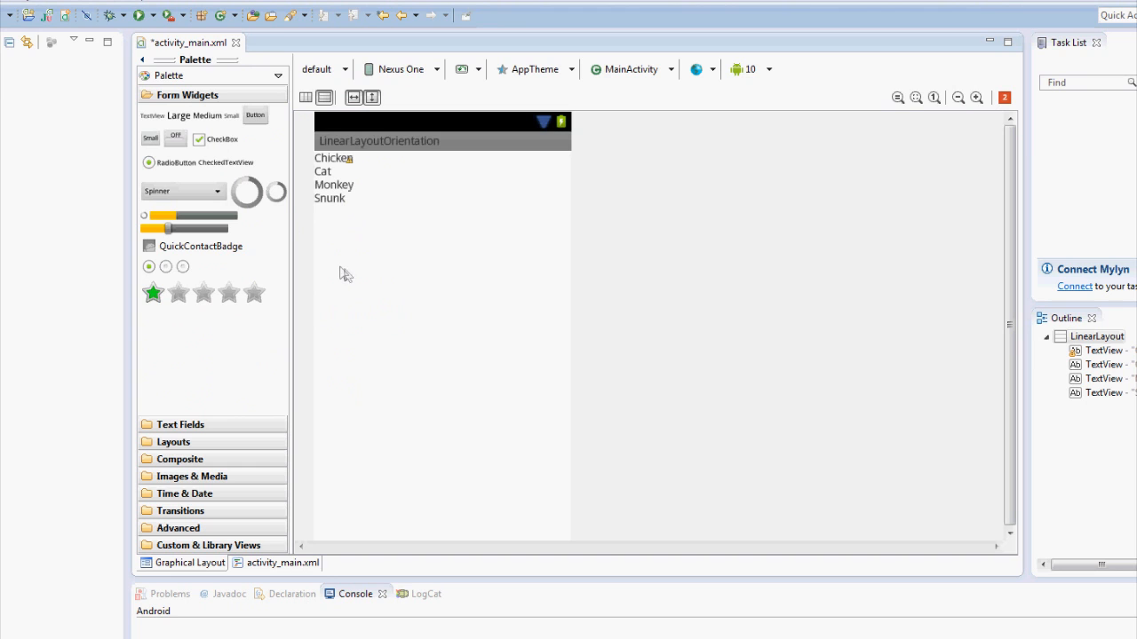
mouse_move(187, 563)
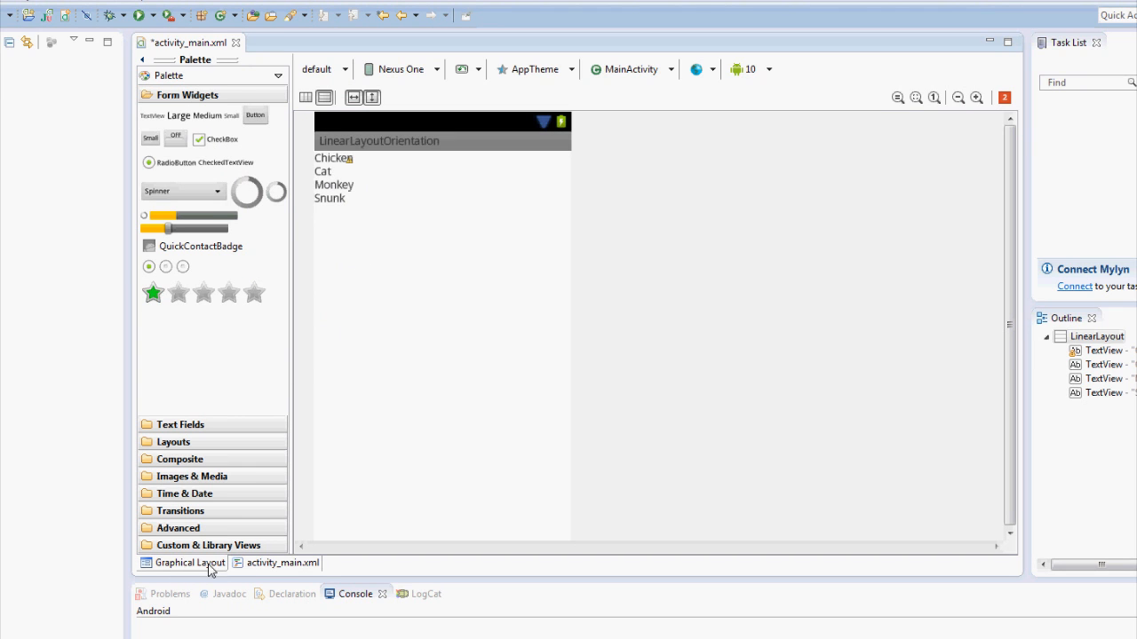
left_click(283, 562)
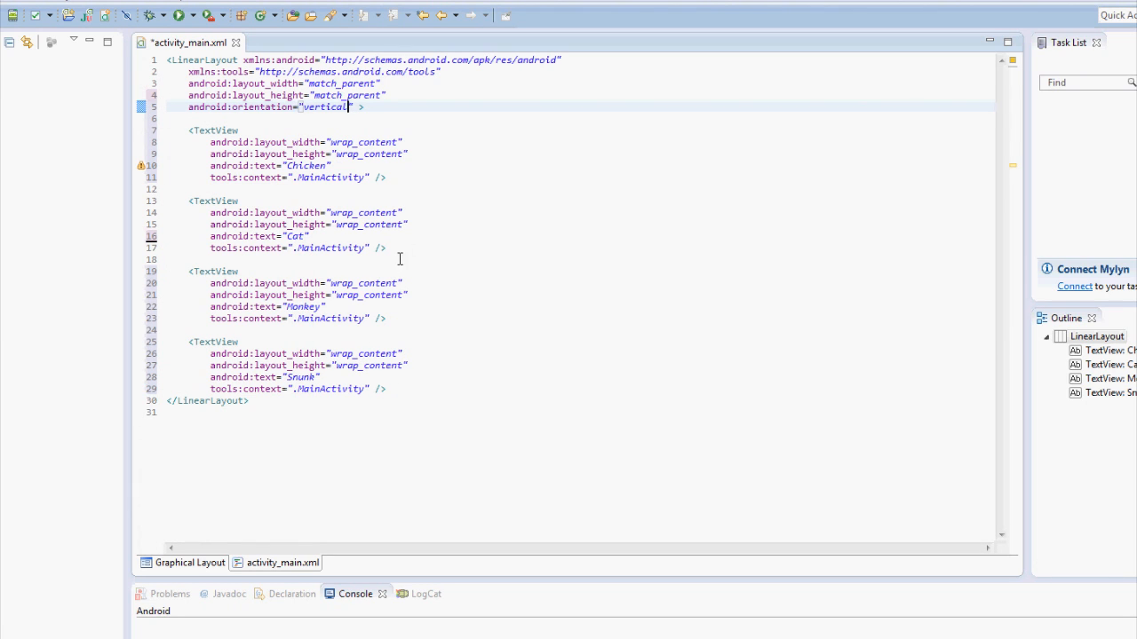
Start a <Button> element after Cat with android:id button1
key("Return")
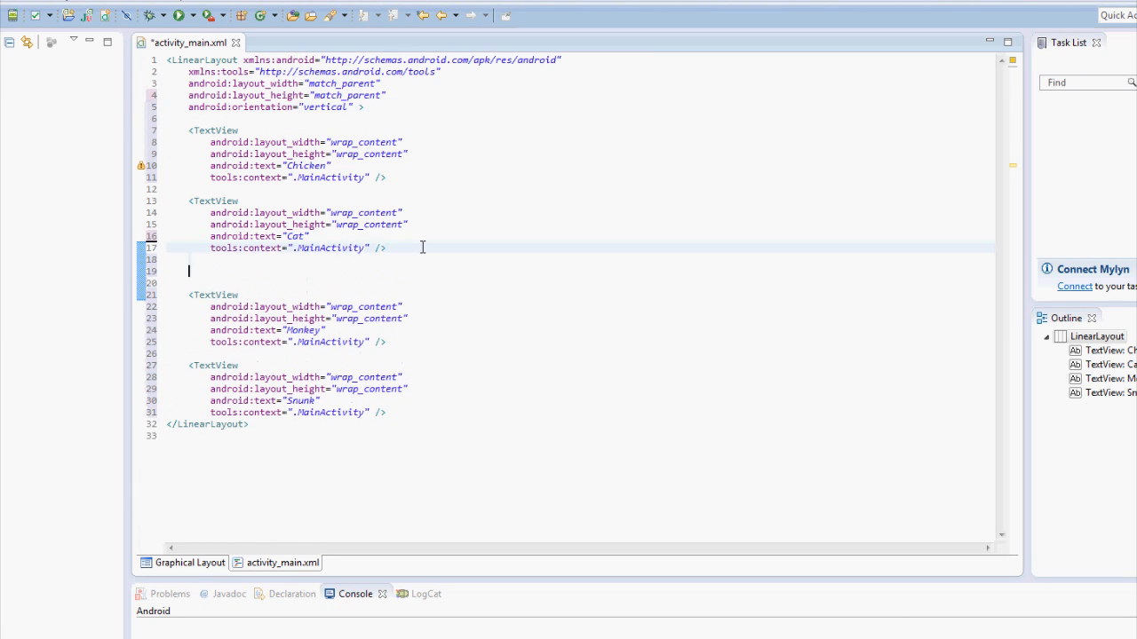
type("<Button")
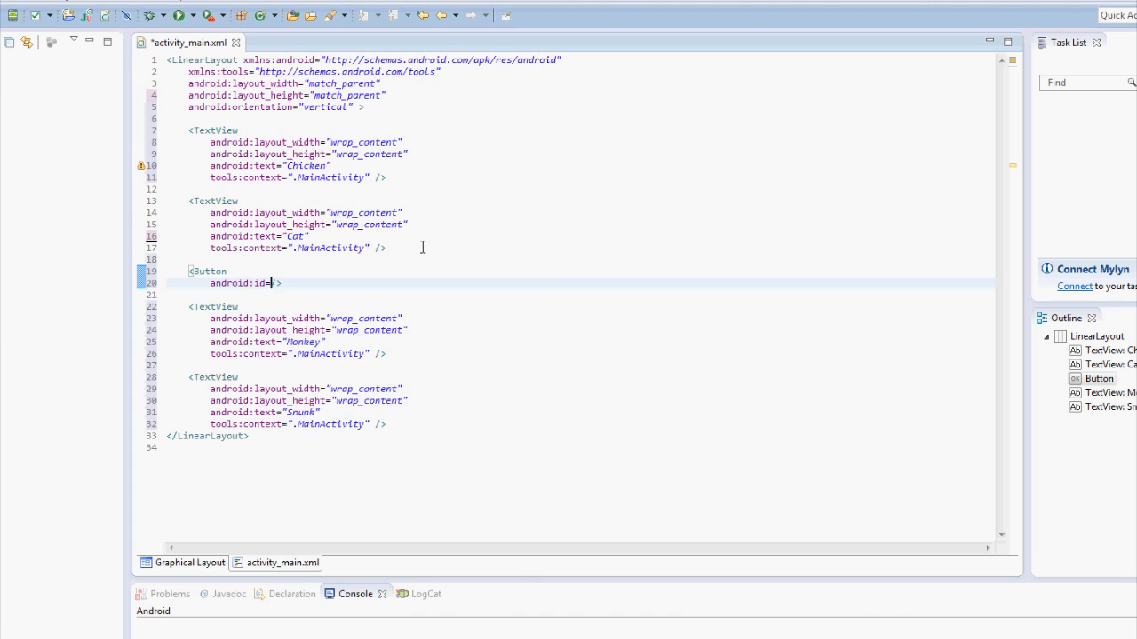
type("\"")
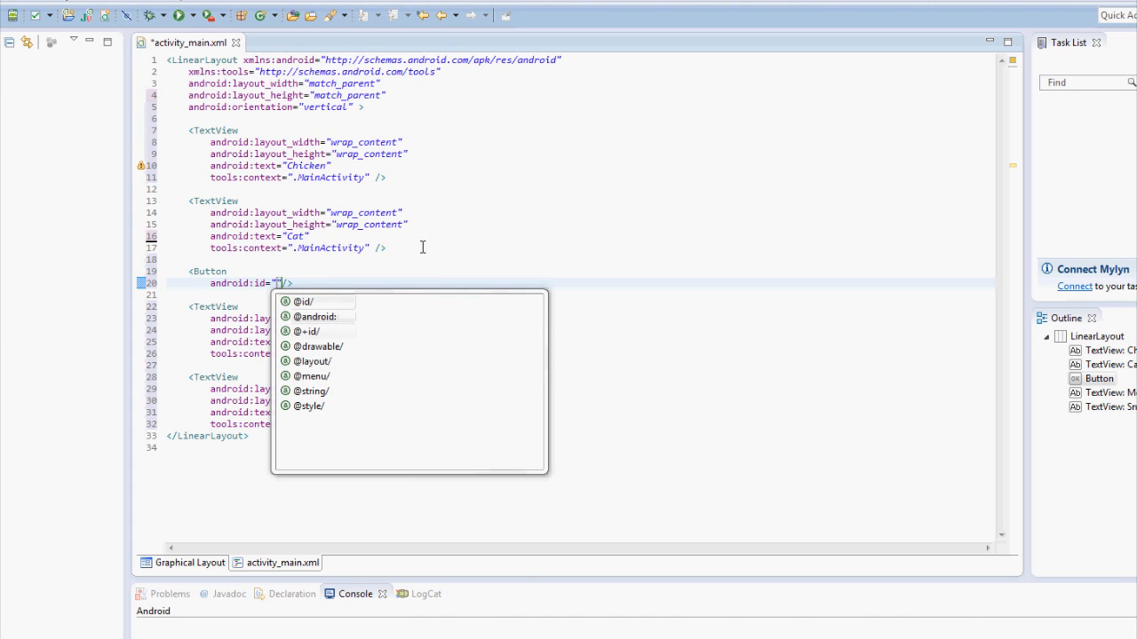
left_click(309, 331)
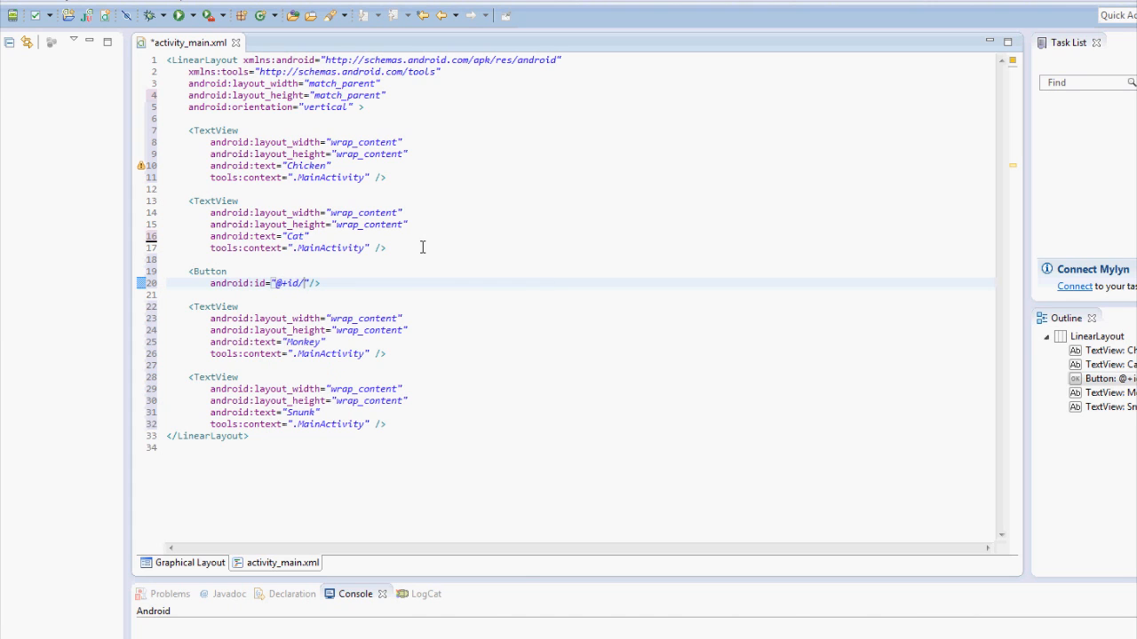
type("button1")
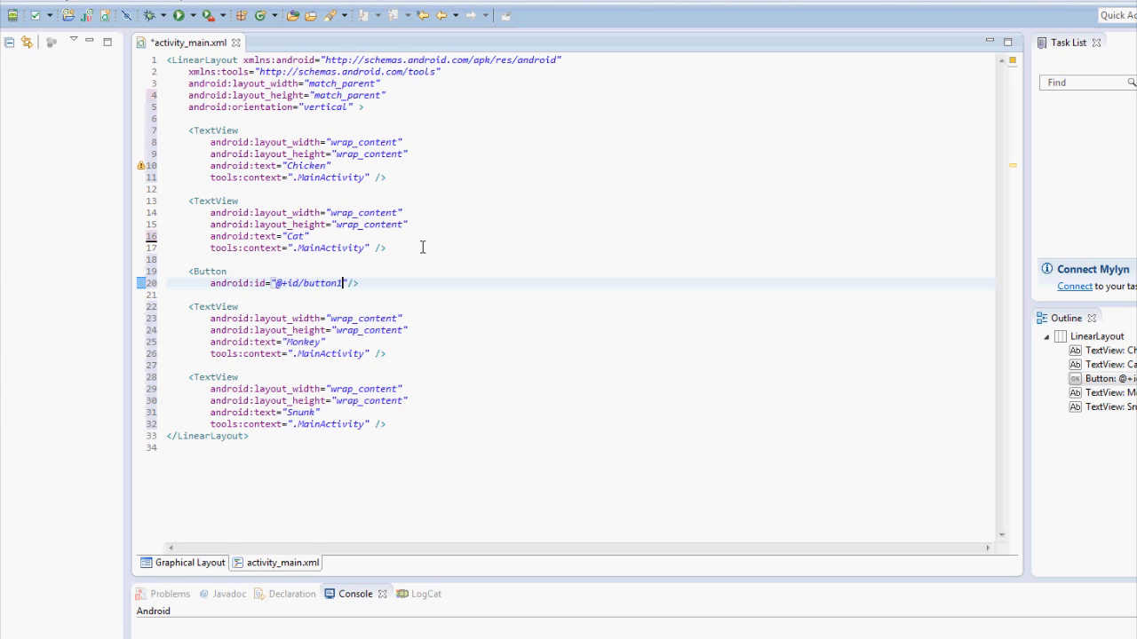
key("Enter")
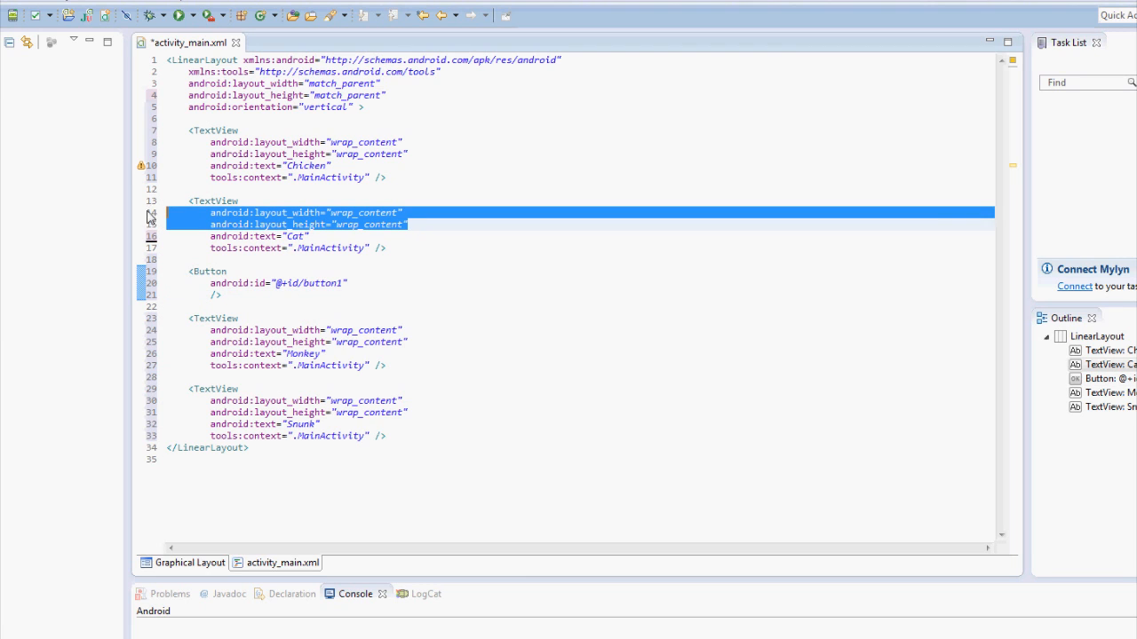
Give the button wrap_content width and height and text 'mybutton here', then preview it
left_click(376, 283)
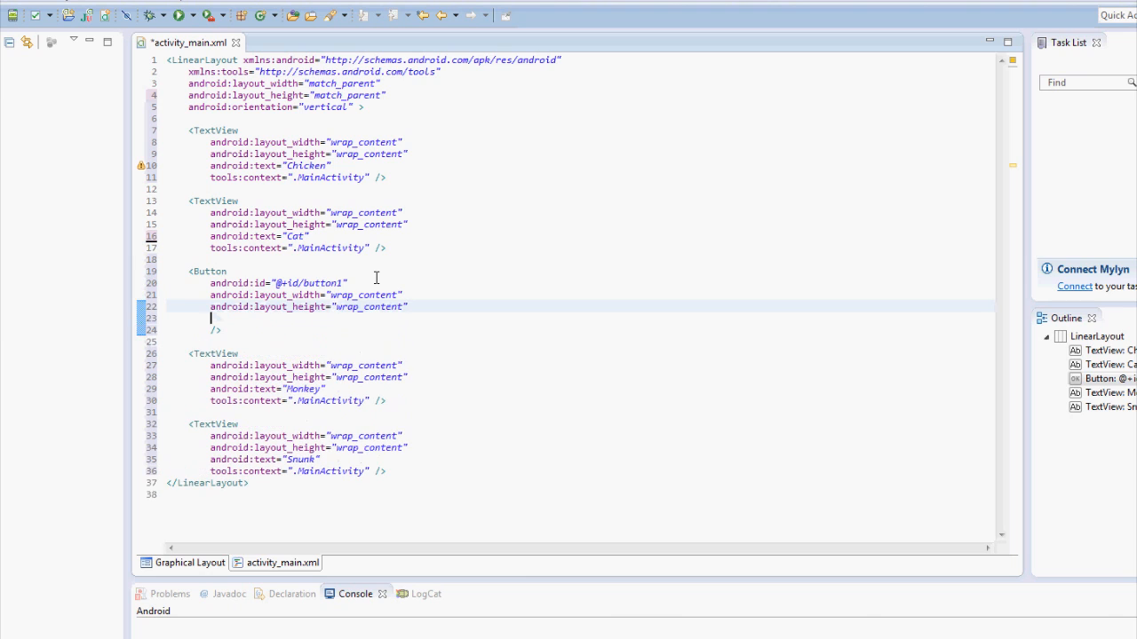
type("th")
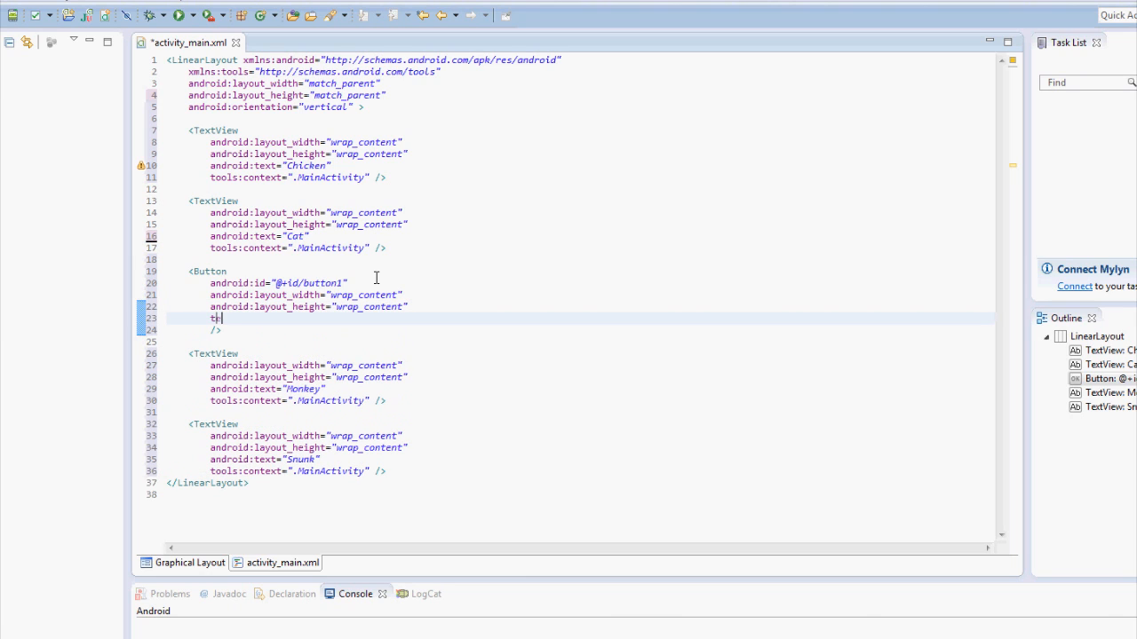
type("ext:")
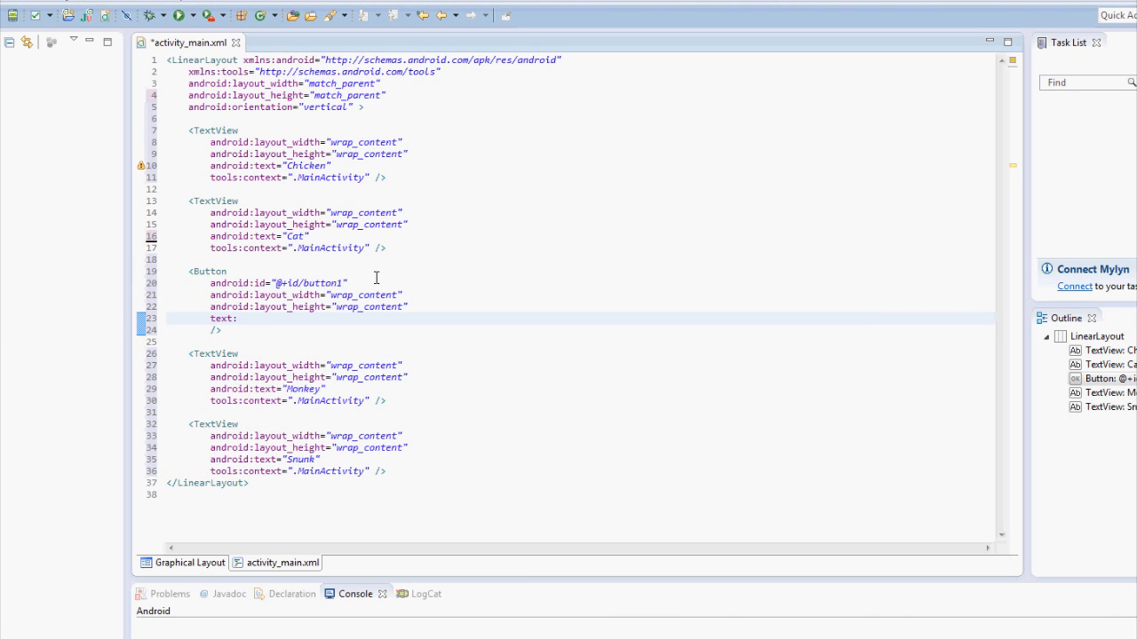
type("android:")
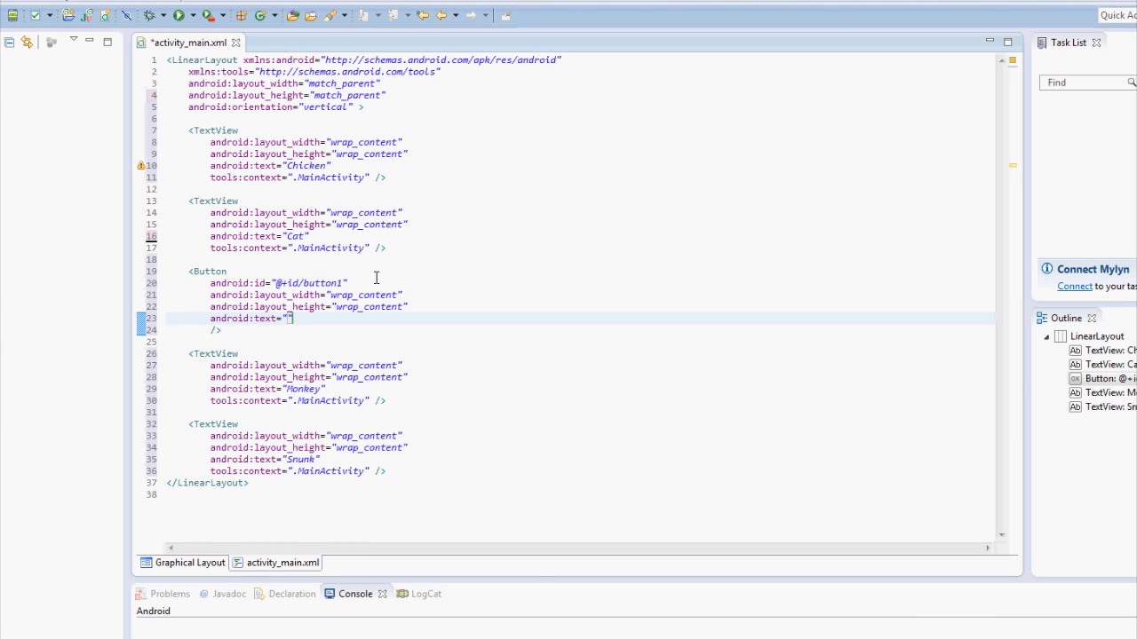
type("mybutton here")
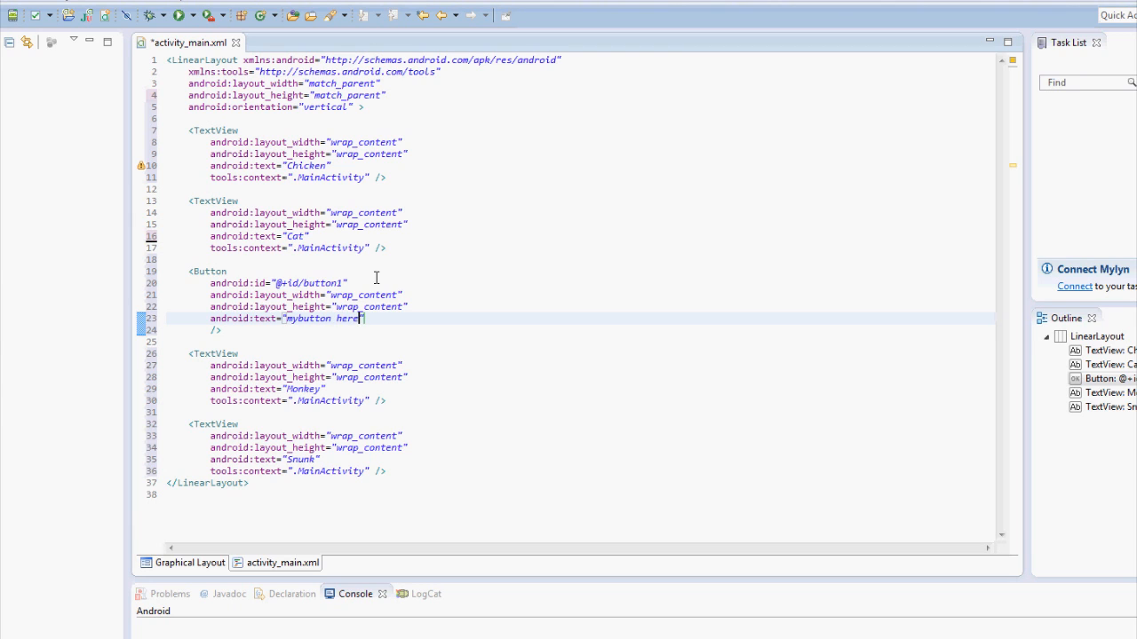
left_click(189, 563)
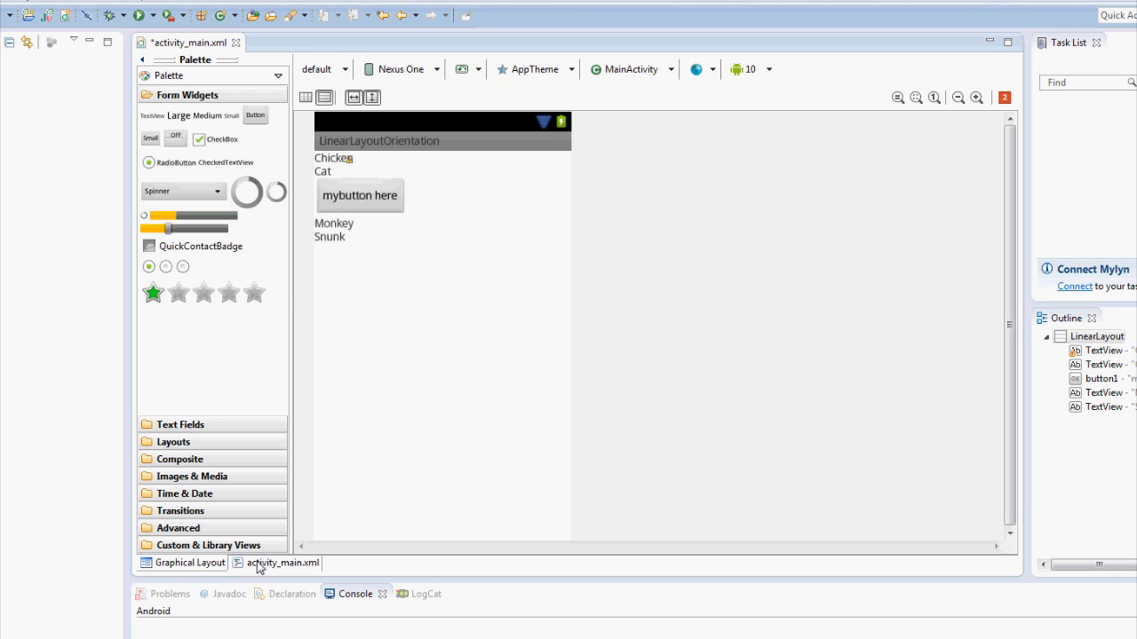
Switch orientation from vertical to horizontal, preview the one-row layout, and return to XML
left_click(282, 562)
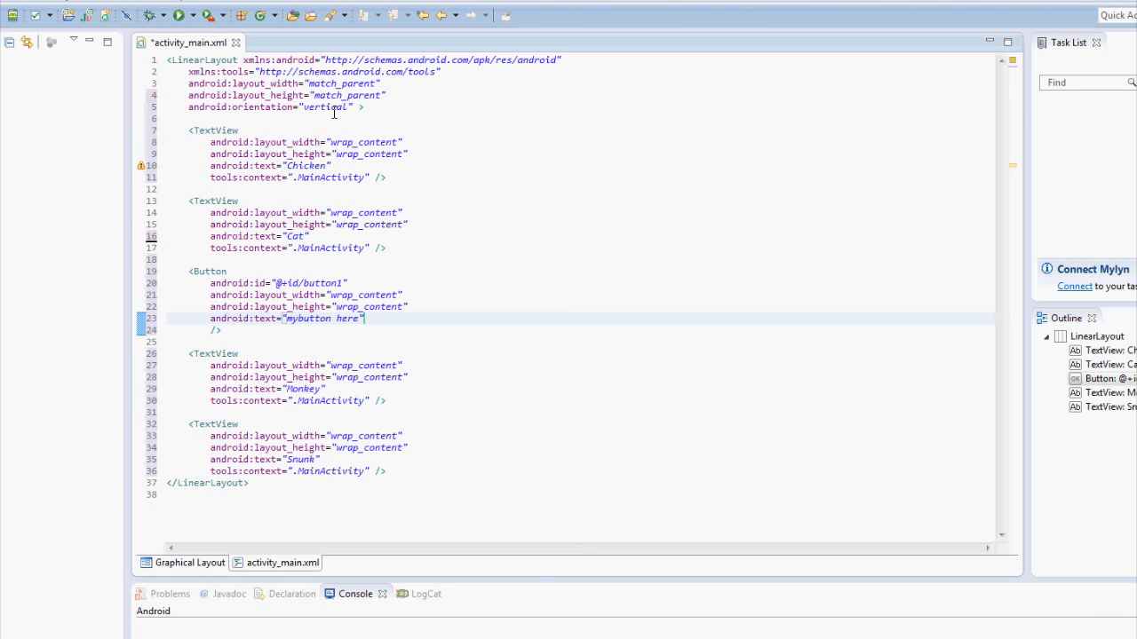
double_click(327, 107)
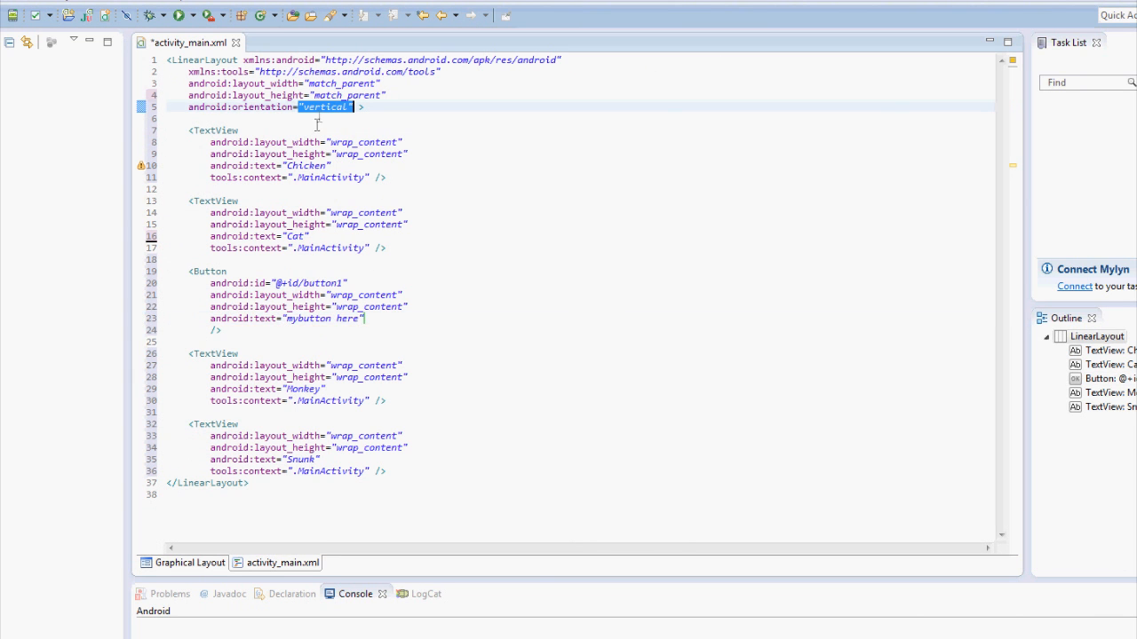
type("horizon")
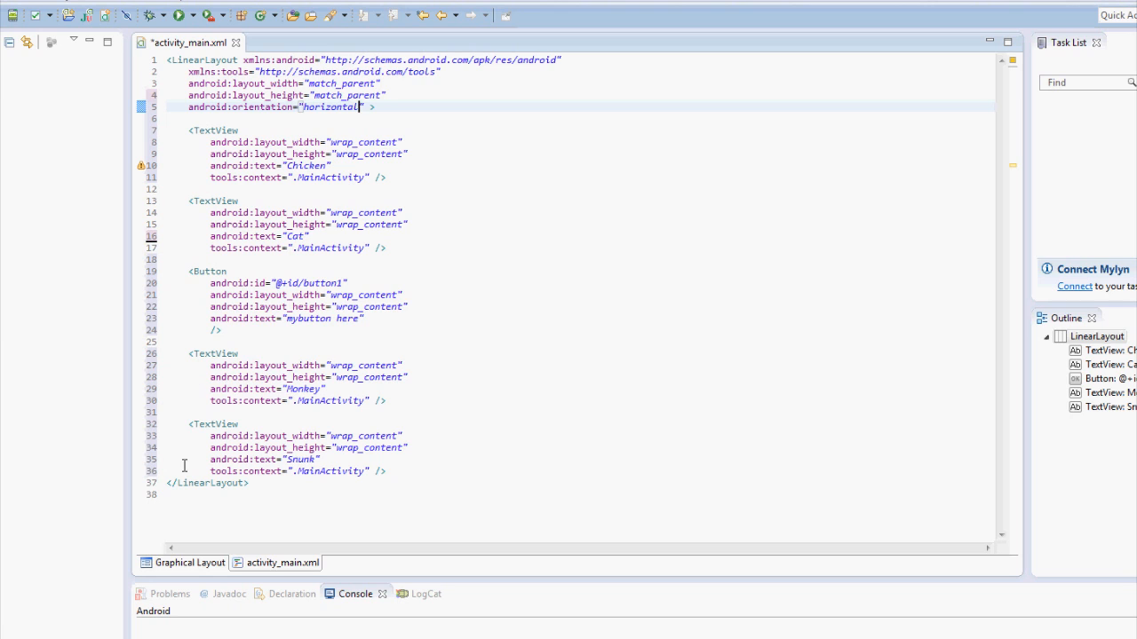
left_click(189, 562)
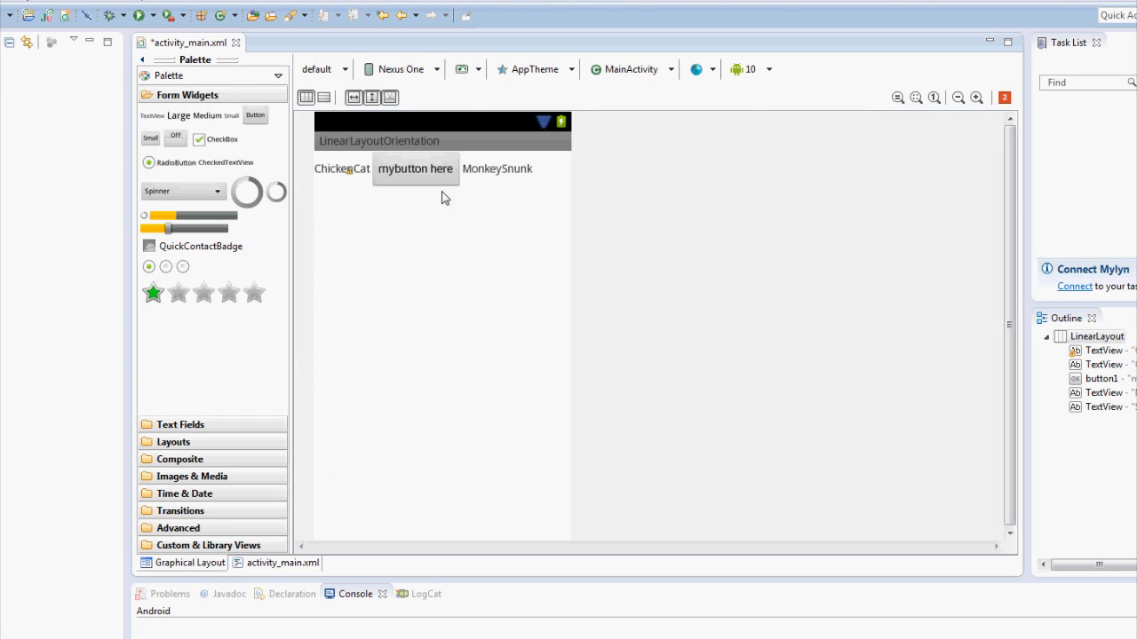
mouse_move(352, 176)
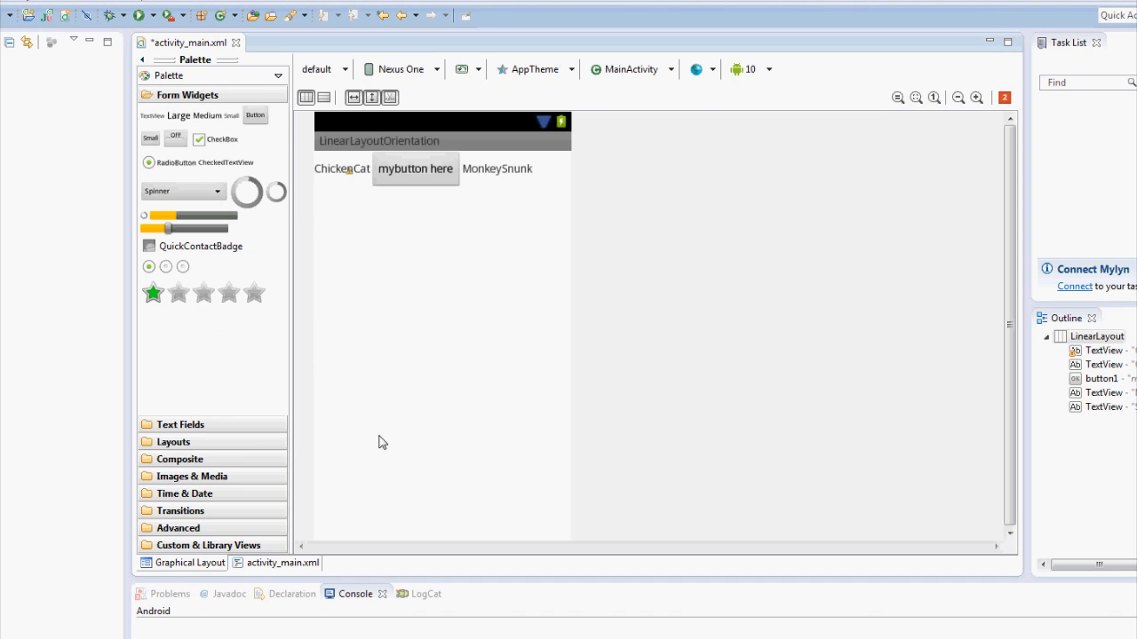
left_click(284, 562)
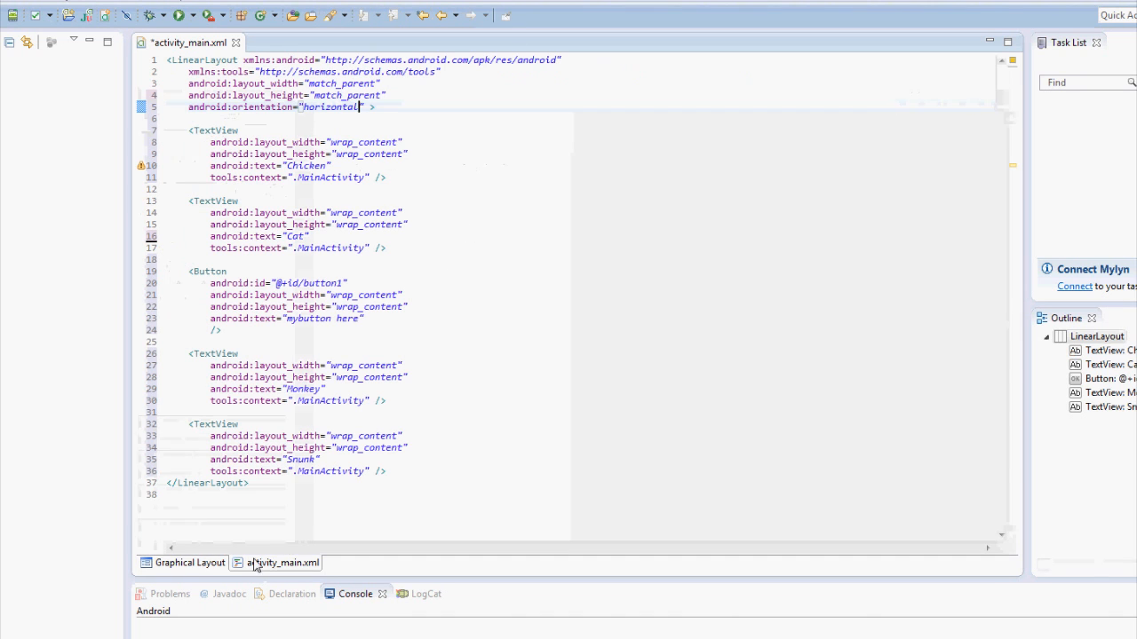
Replace the Cat label with ElephantGiant and preview the crowded horizontal row
double_click(296, 236)
type("Eleph")
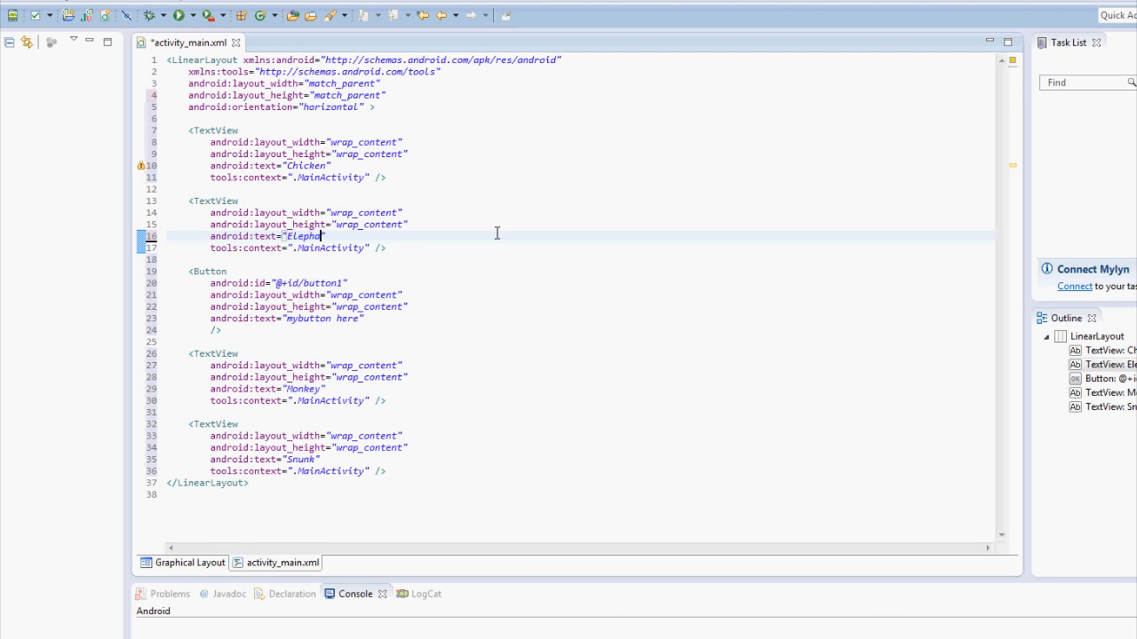
type("ant")
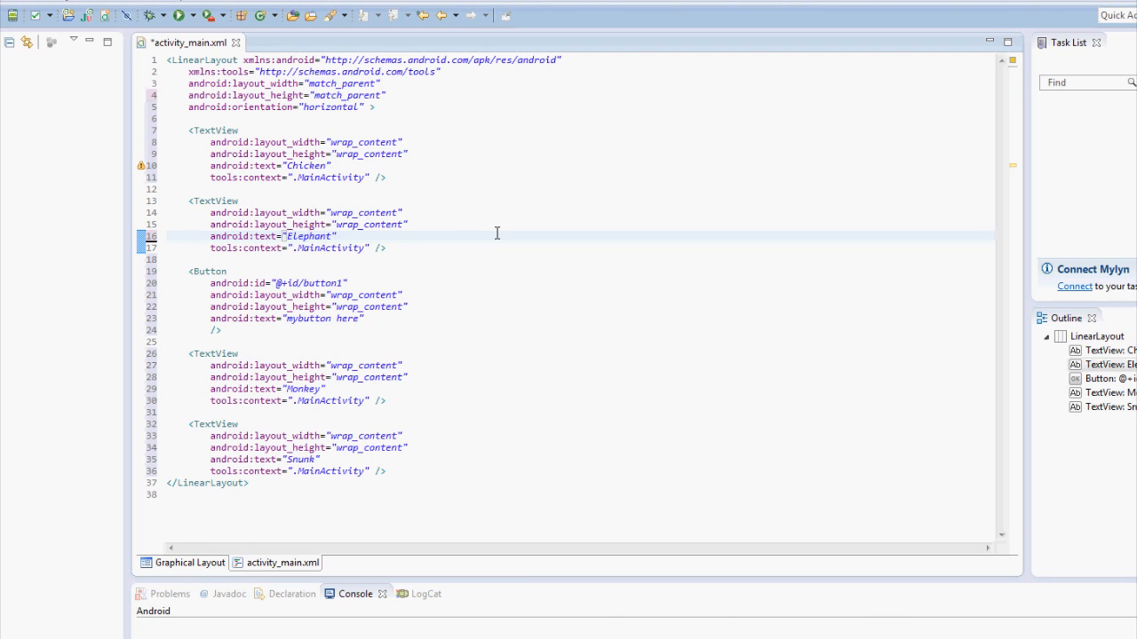
type("Giant")
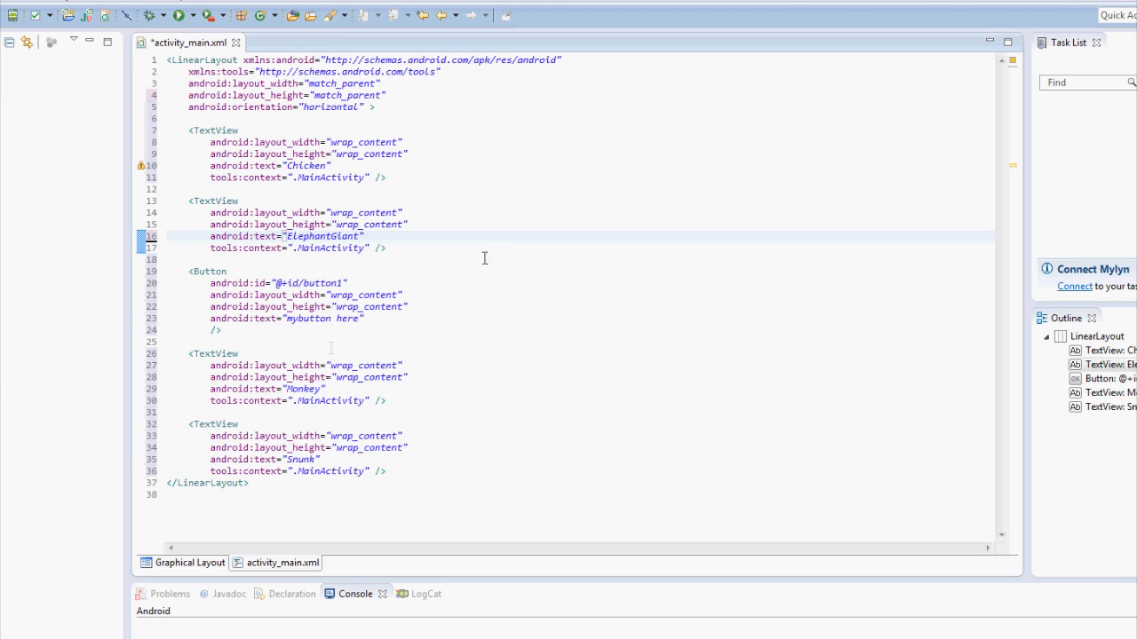
left_click(189, 562)
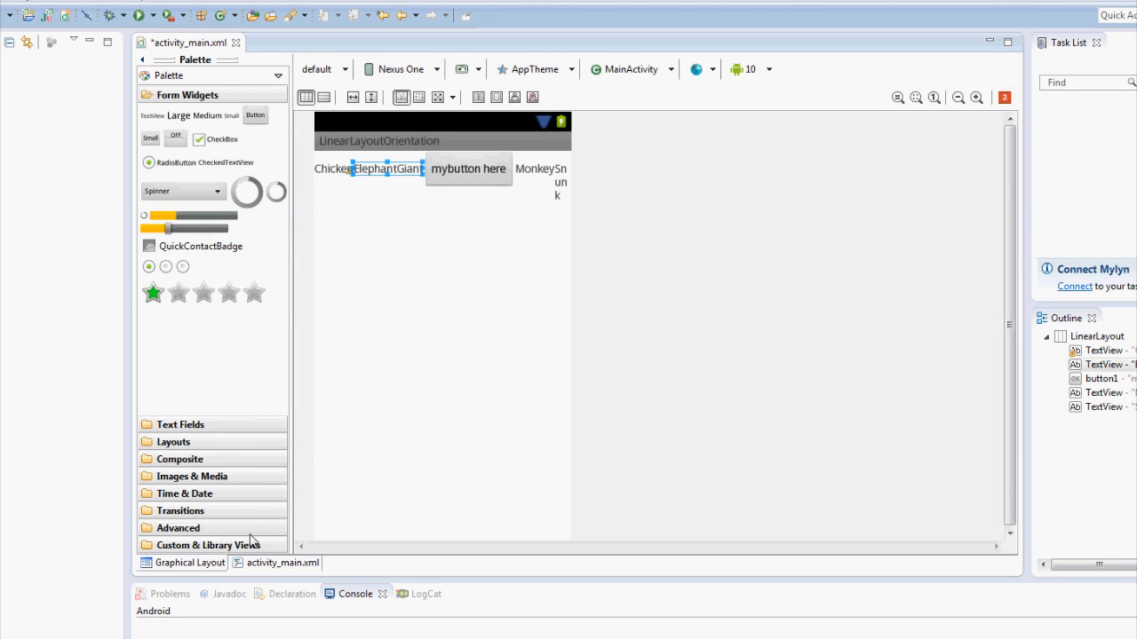
mouse_move(573, 188)
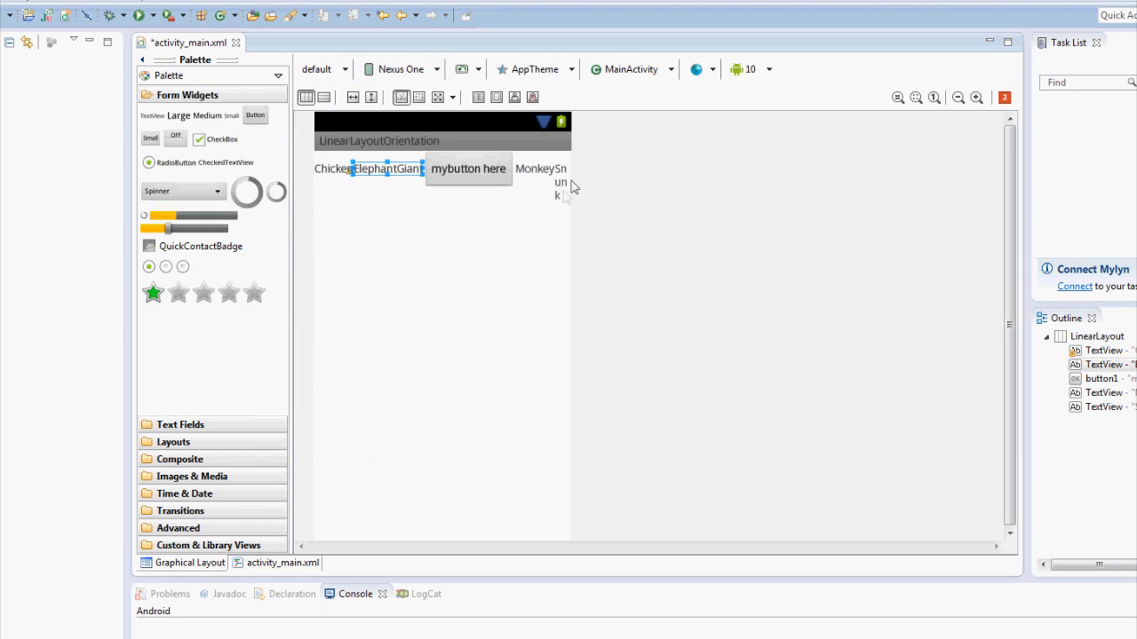
mouse_move(565, 199)
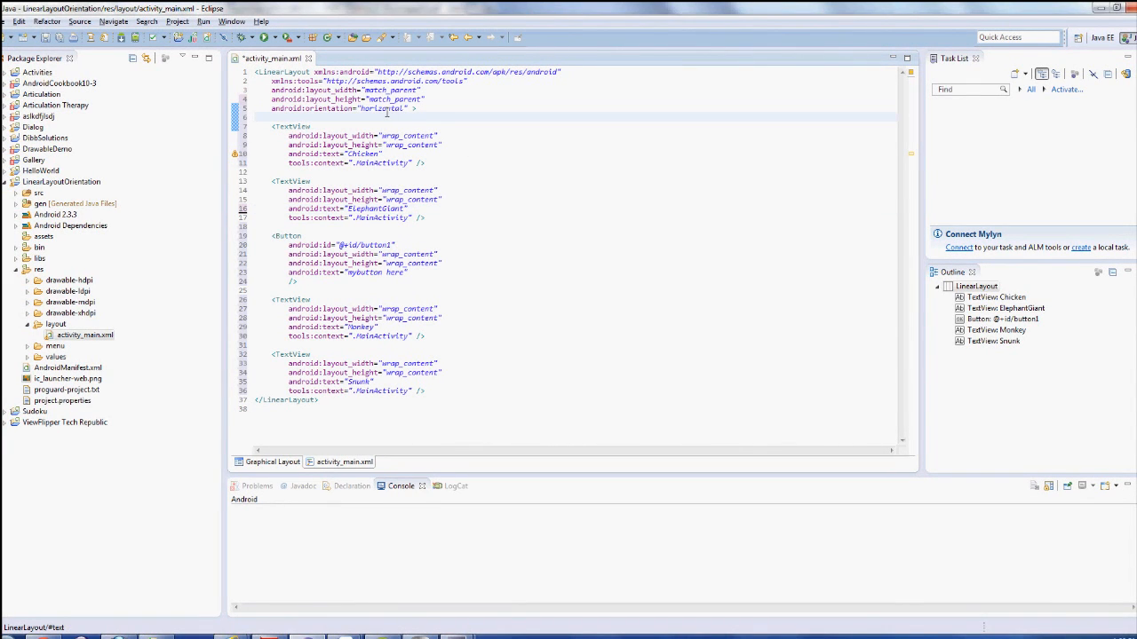
Select the 'horizontal' orientation value in the XML source
double_click(382, 109)
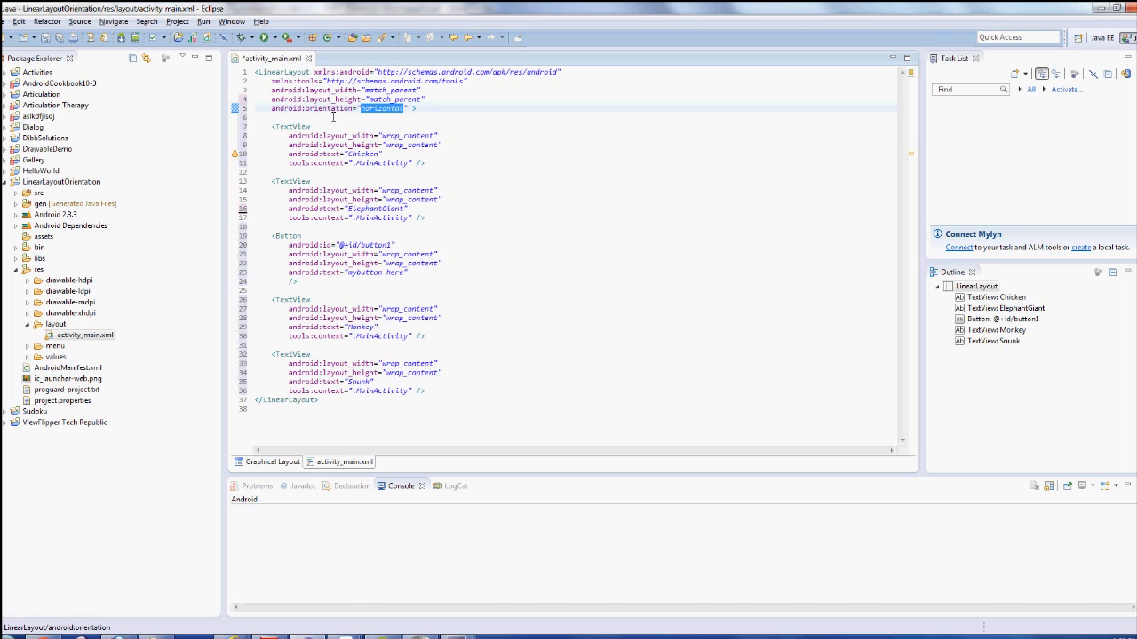